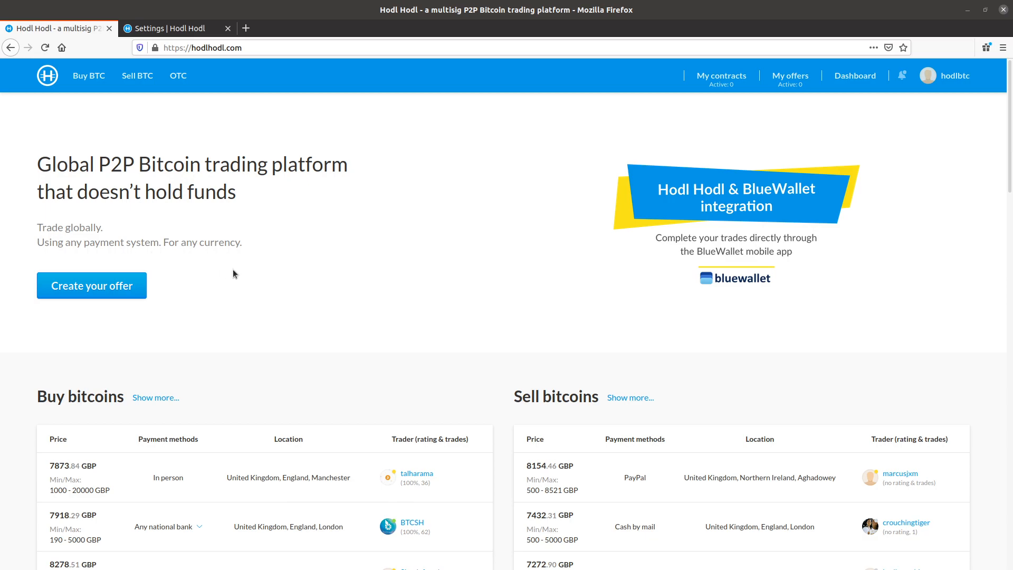
mouse_move(200, 197)
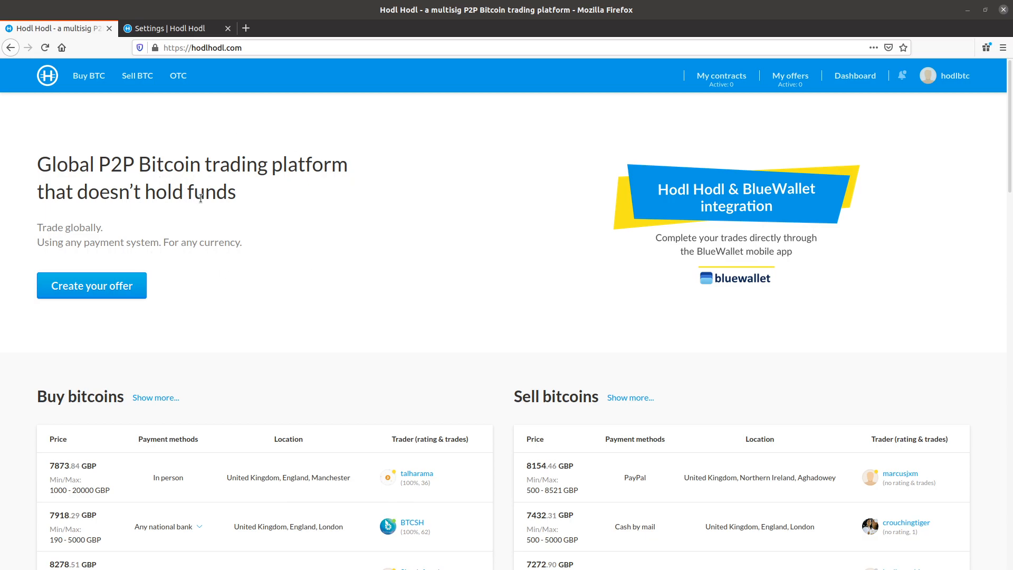
Browse the home page and switch to the Buy BTC offers list.
scroll("down", 3)
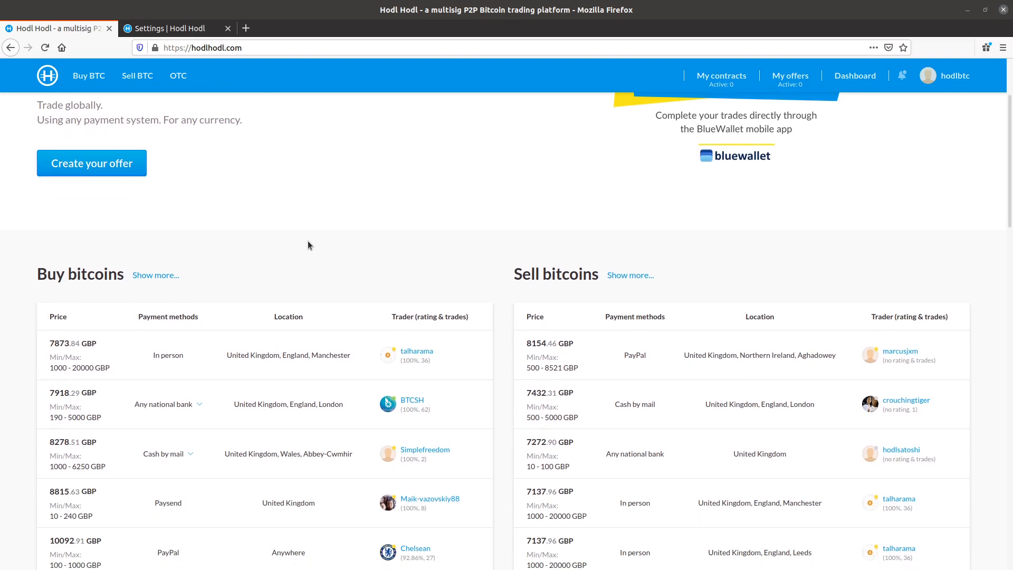
scroll("down", 3)
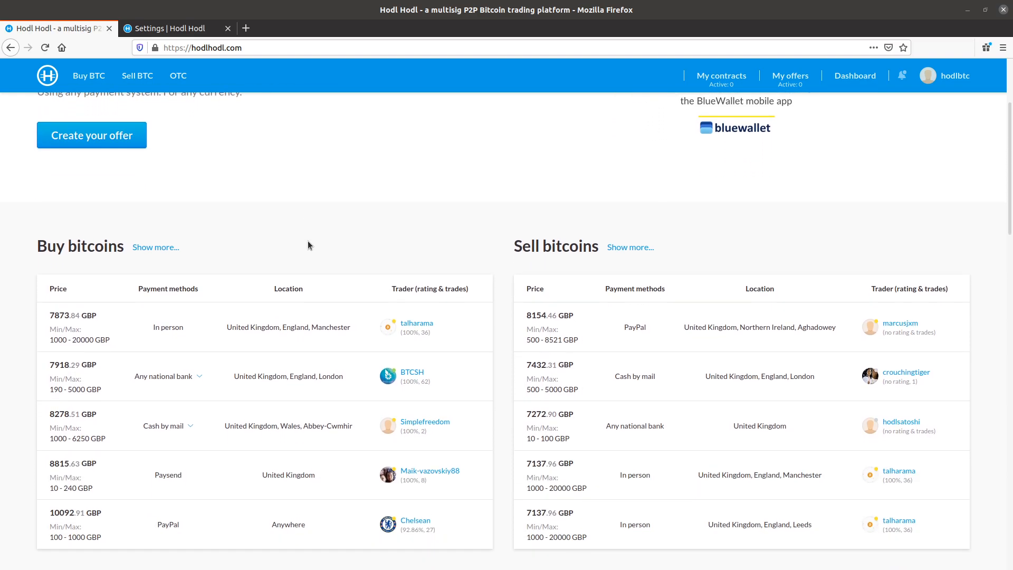
mouse_move(551, 211)
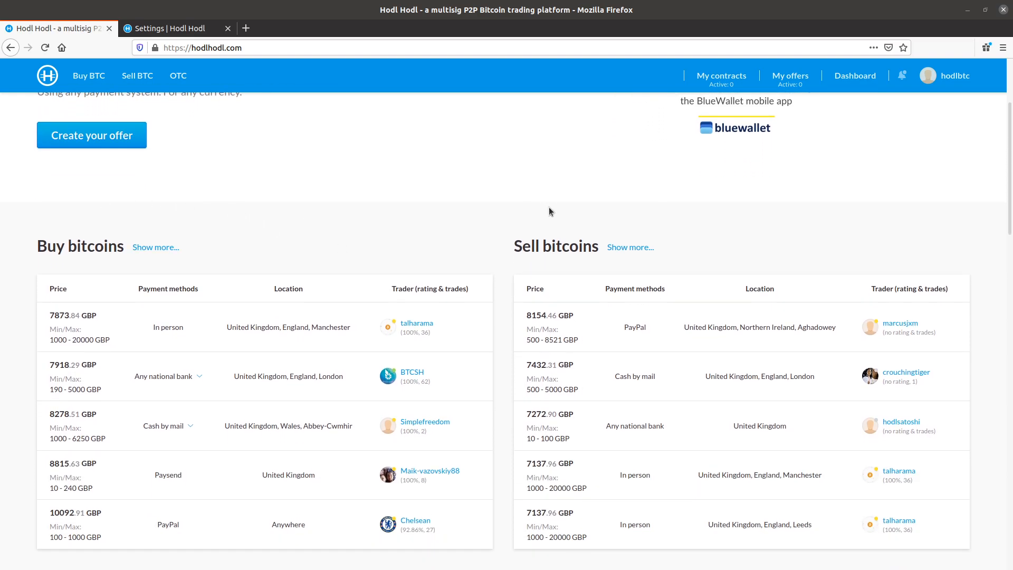
scroll("down", 3)
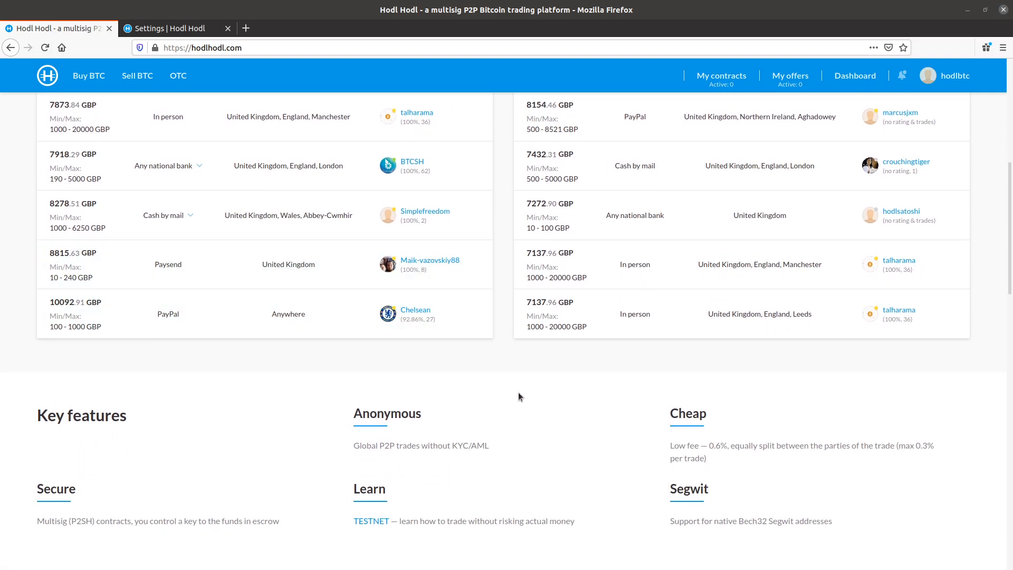
scroll("down", 3)
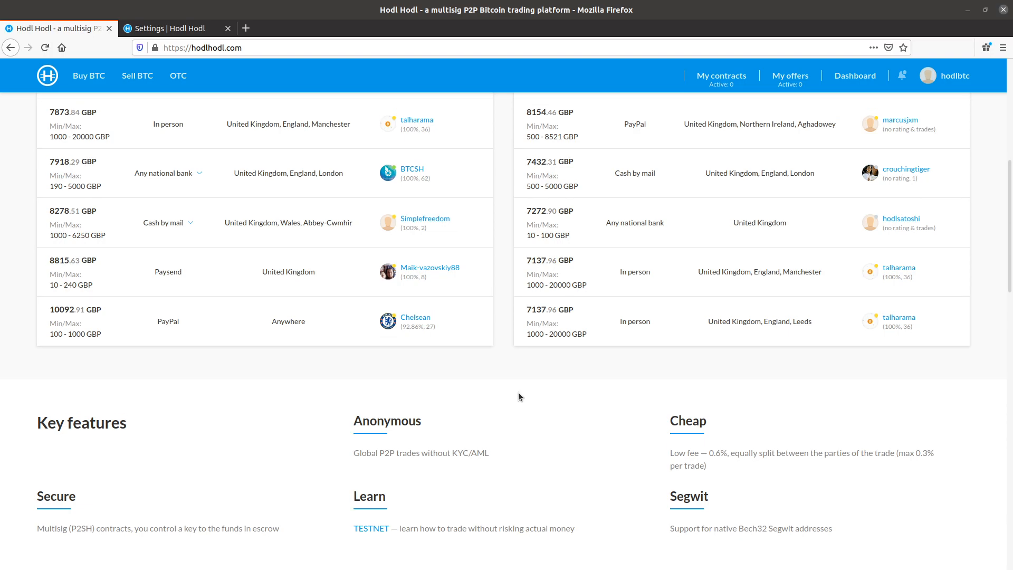
scroll("up", 3)
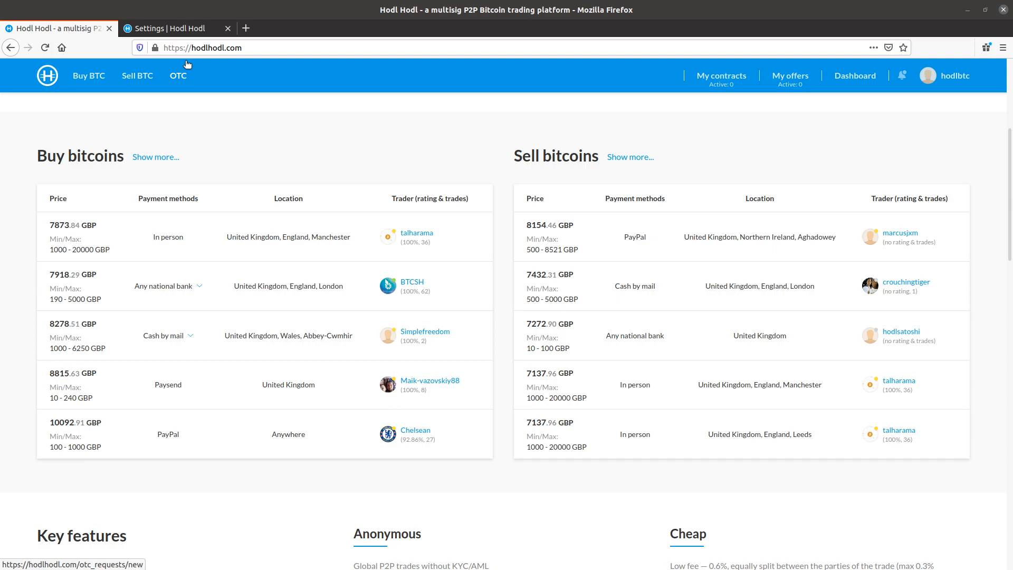
mouse_move(119, 81)
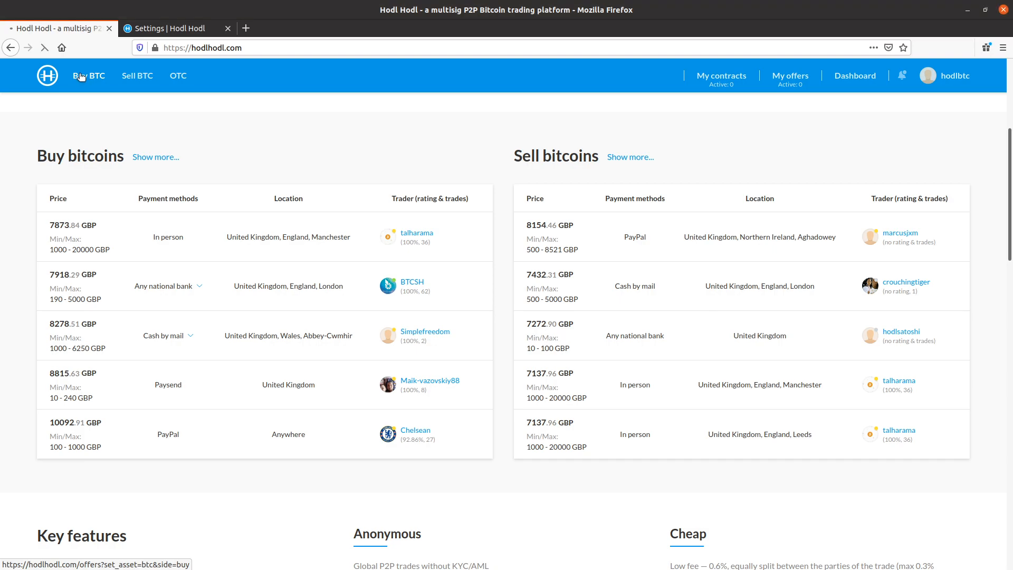
left_click(89, 75)
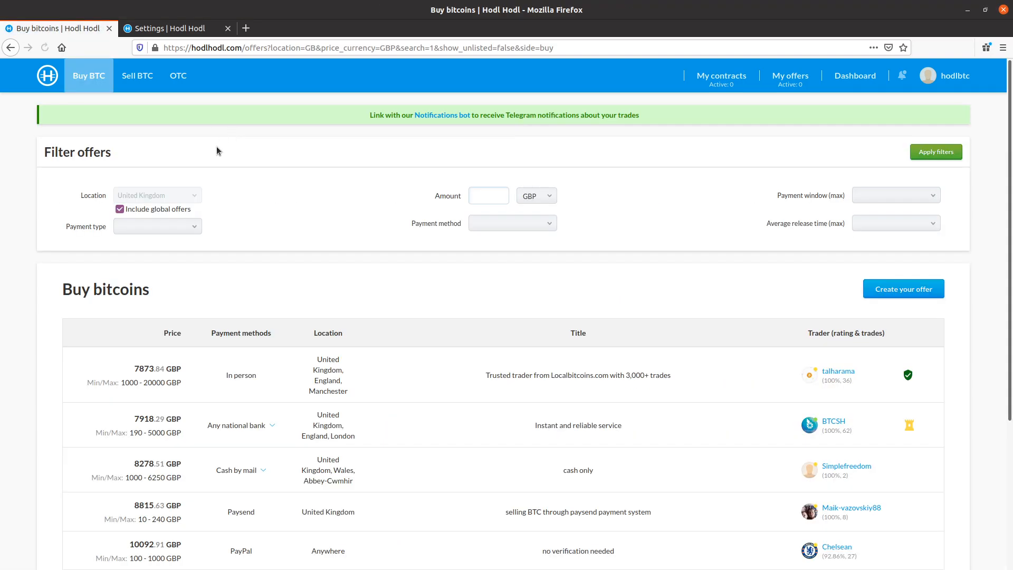
Filter buy offers to Bank wire via UBA in the United Kingdom, returning no matches, and start a new offer.
left_click(156, 226)
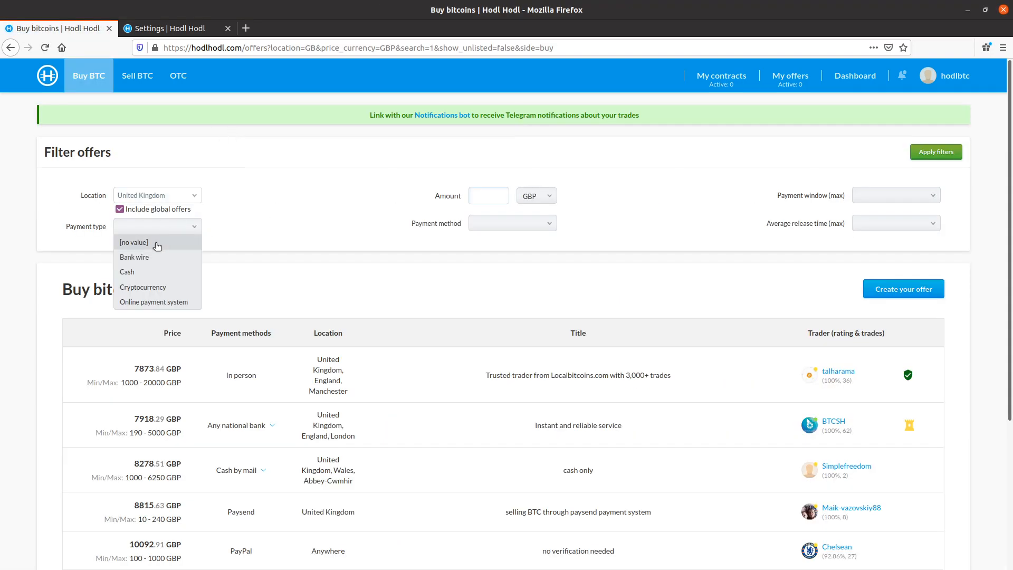
left_click(135, 256)
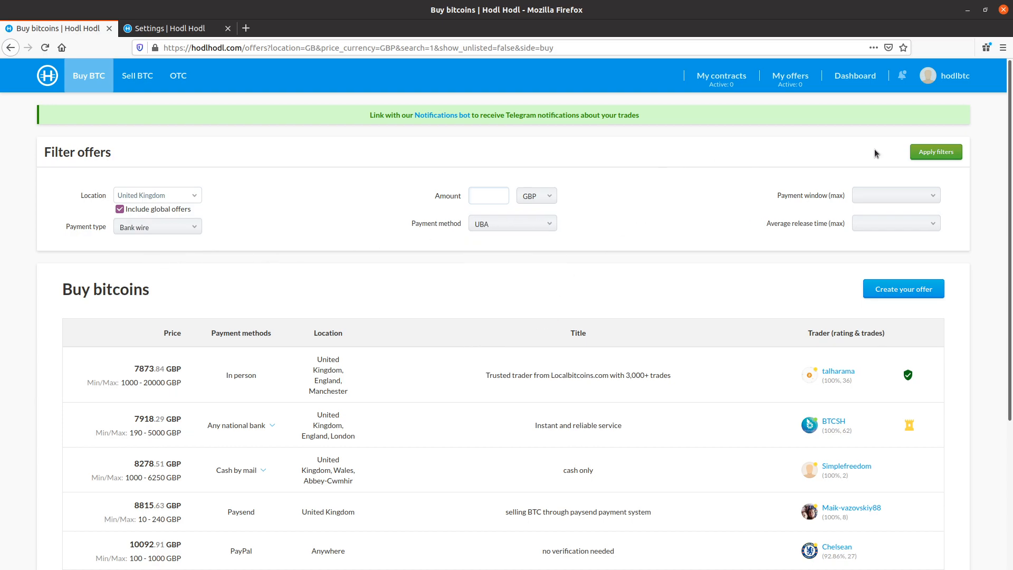
left_click(935, 152)
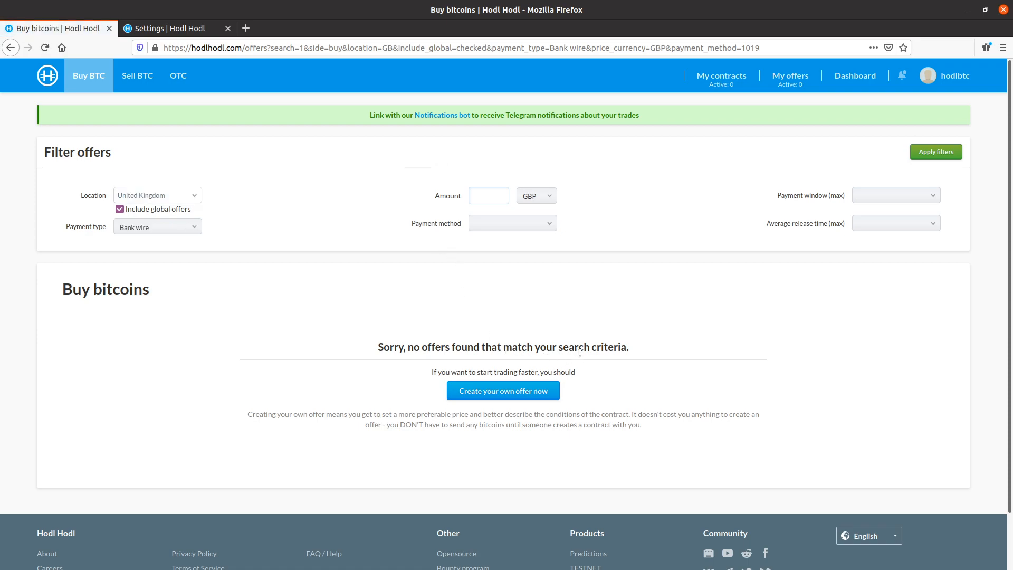
left_click(511, 223)
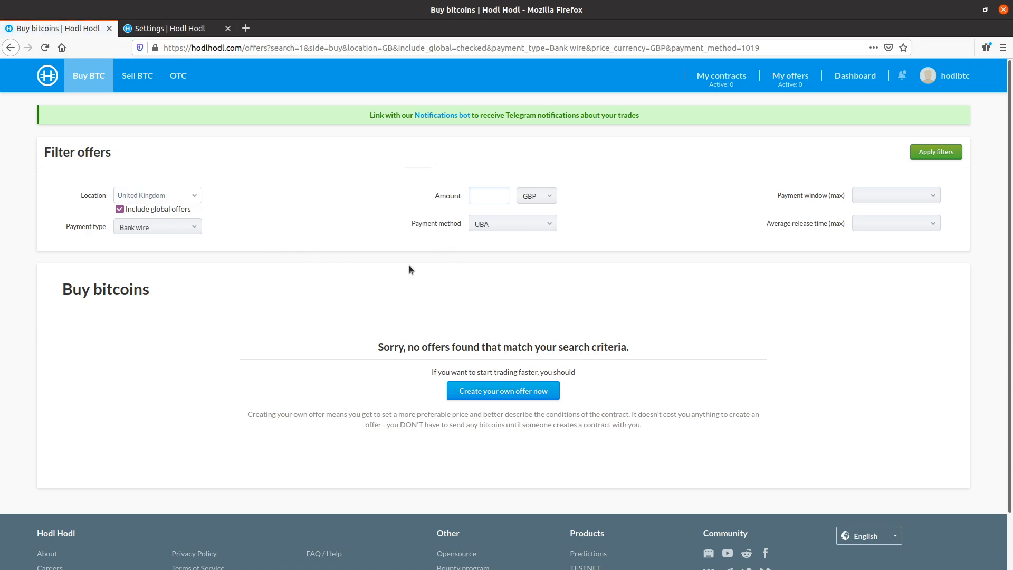
mouse_move(540, 367)
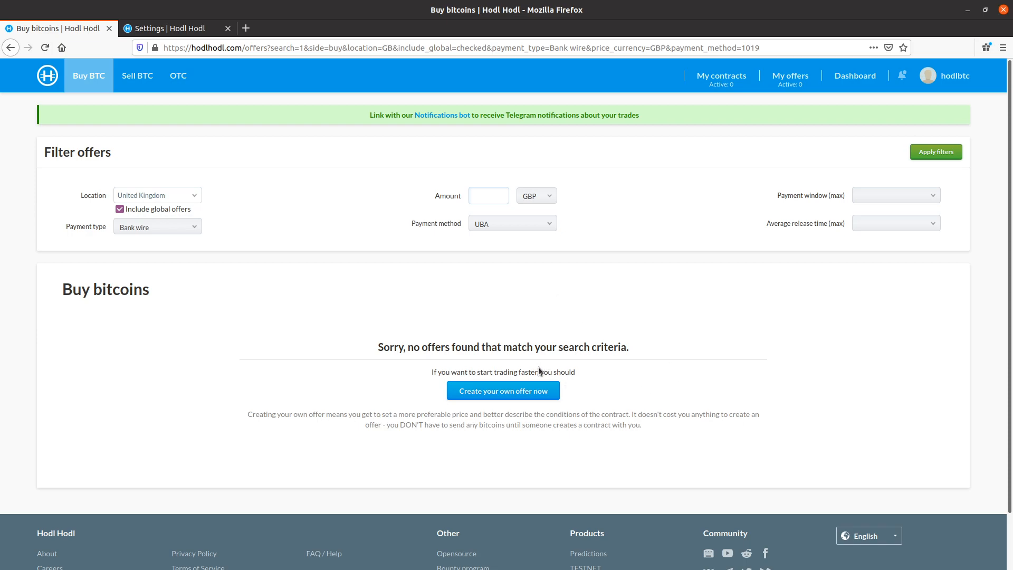
left_click(502, 390)
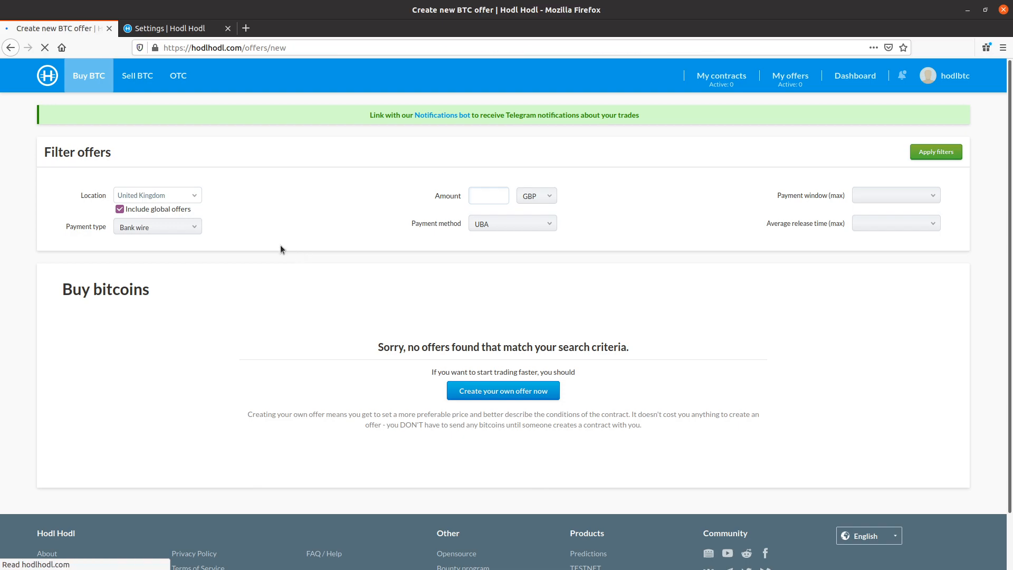
From the home page go to My offers and start the empty Create new BTC offer form.
left_click(502, 390)
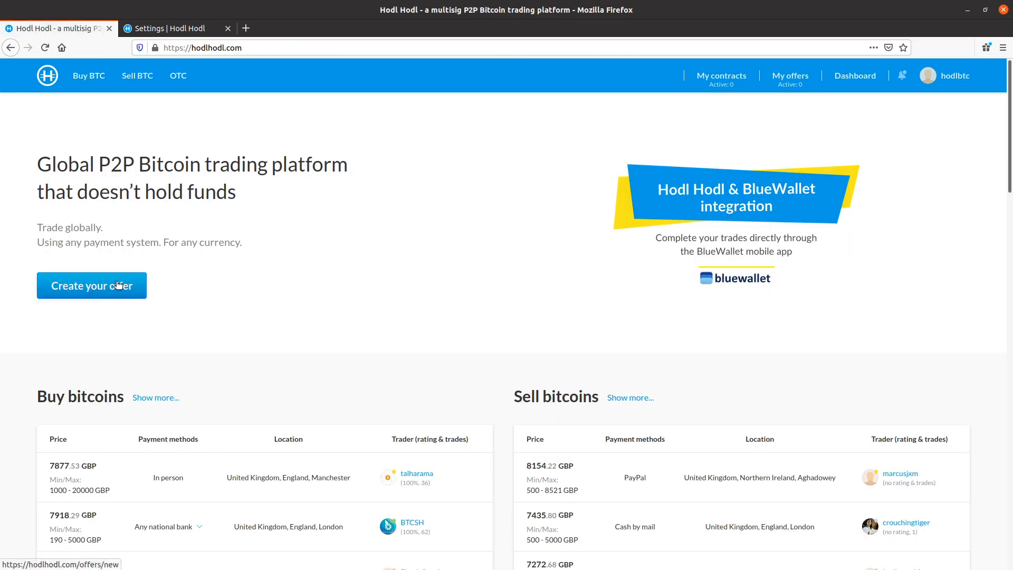
left_click(789, 76)
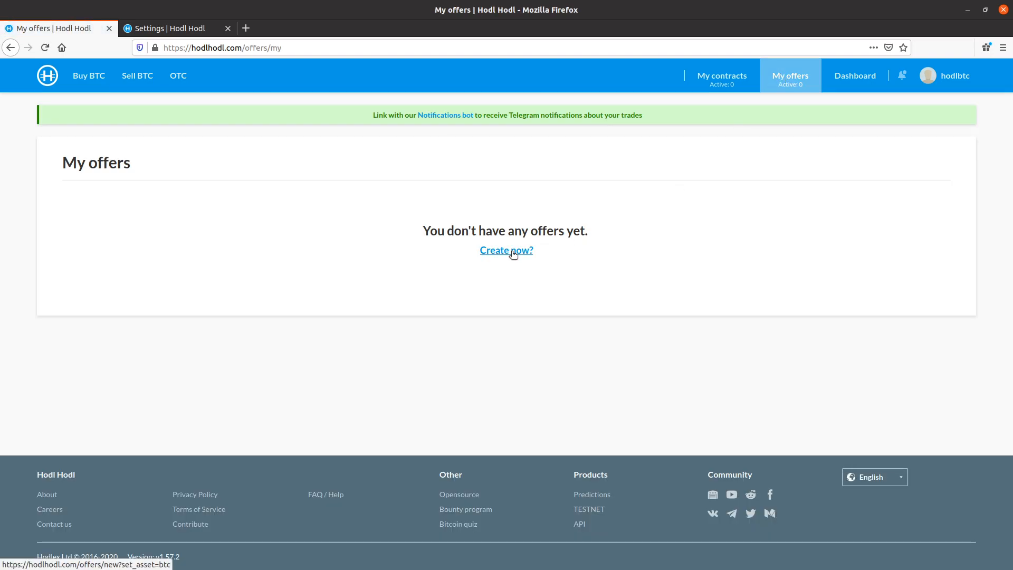
left_click(505, 251)
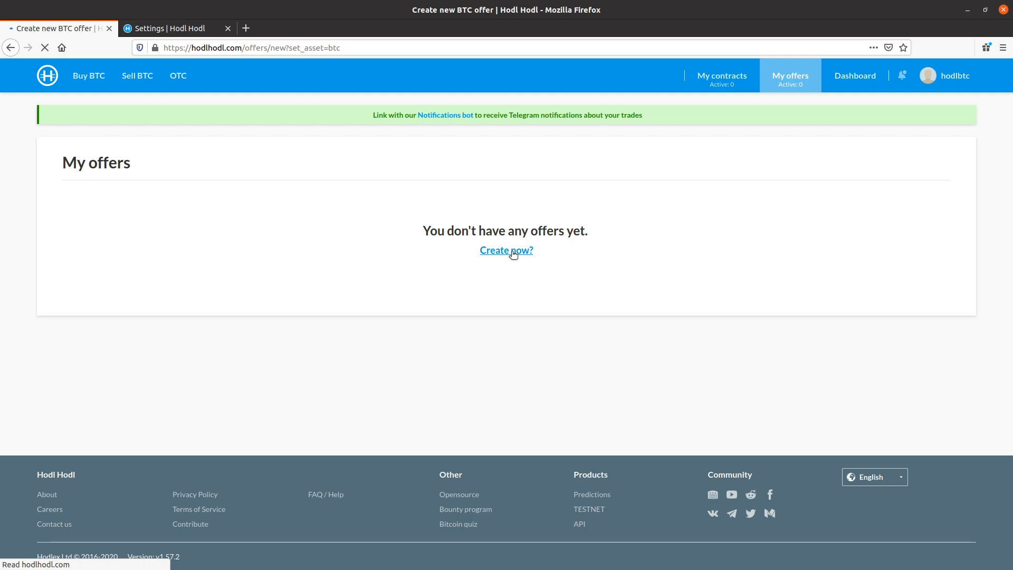
left_click(506, 251)
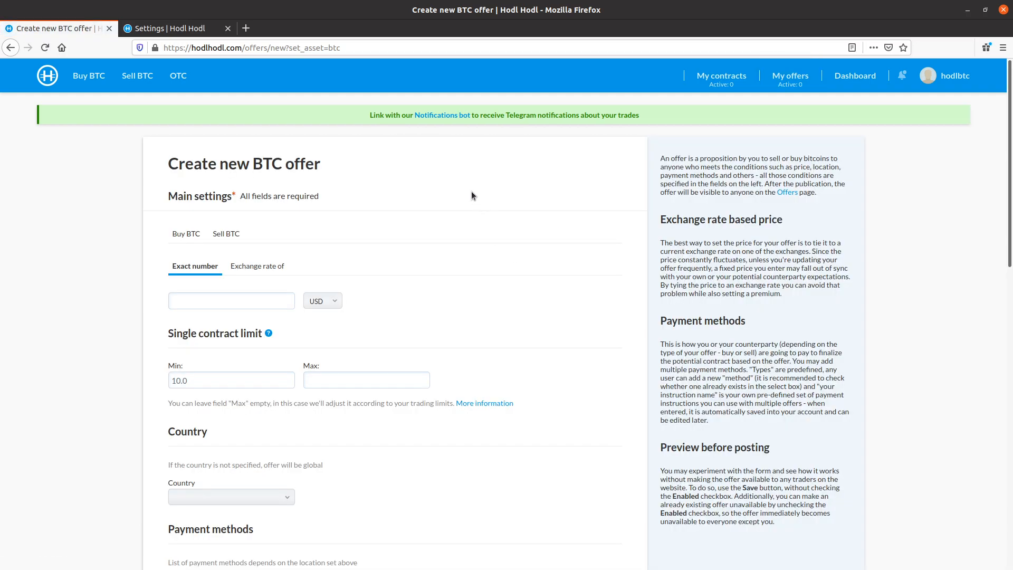
mouse_move(326, 155)
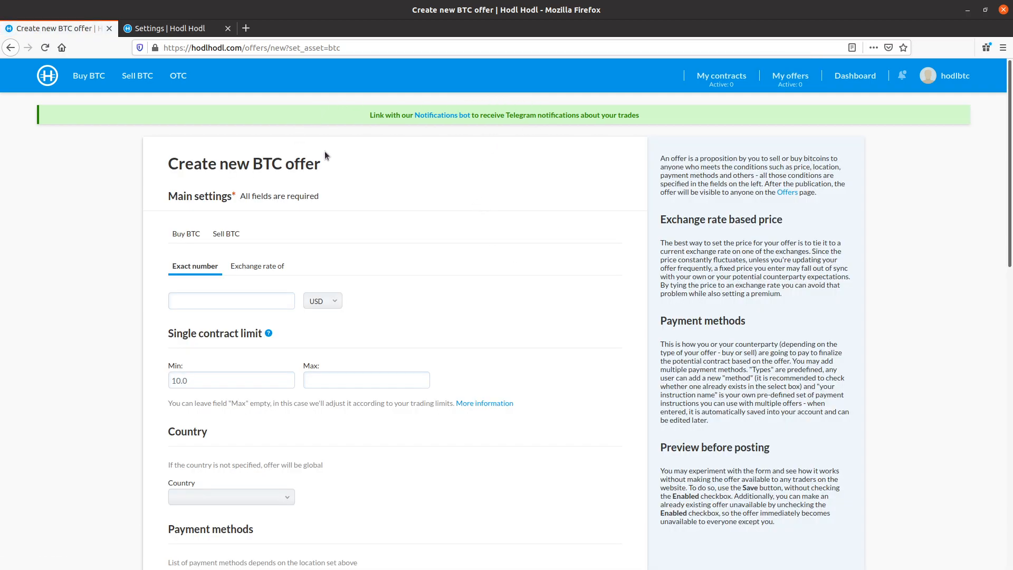
mouse_move(548, 150)
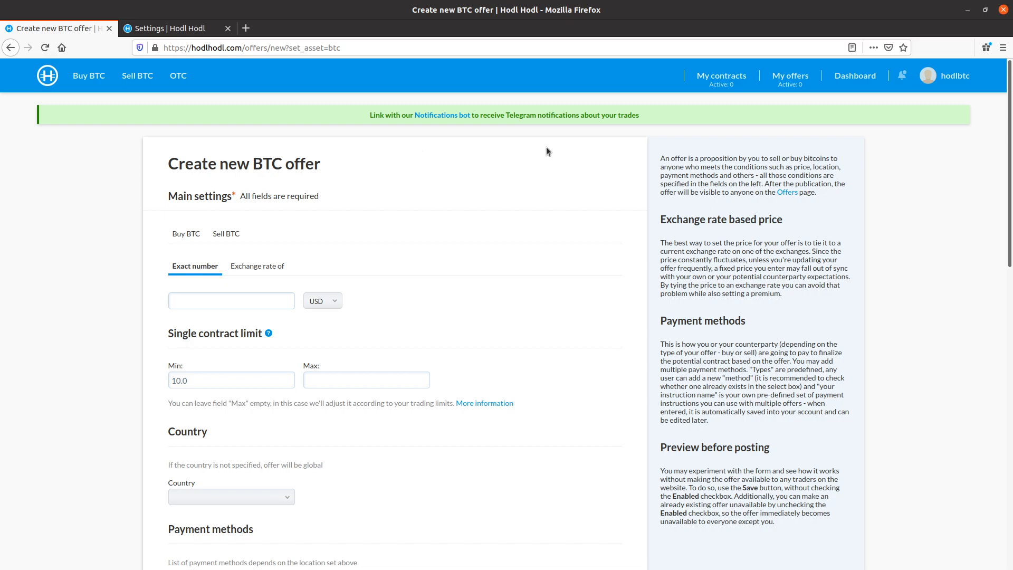
mouse_move(558, 149)
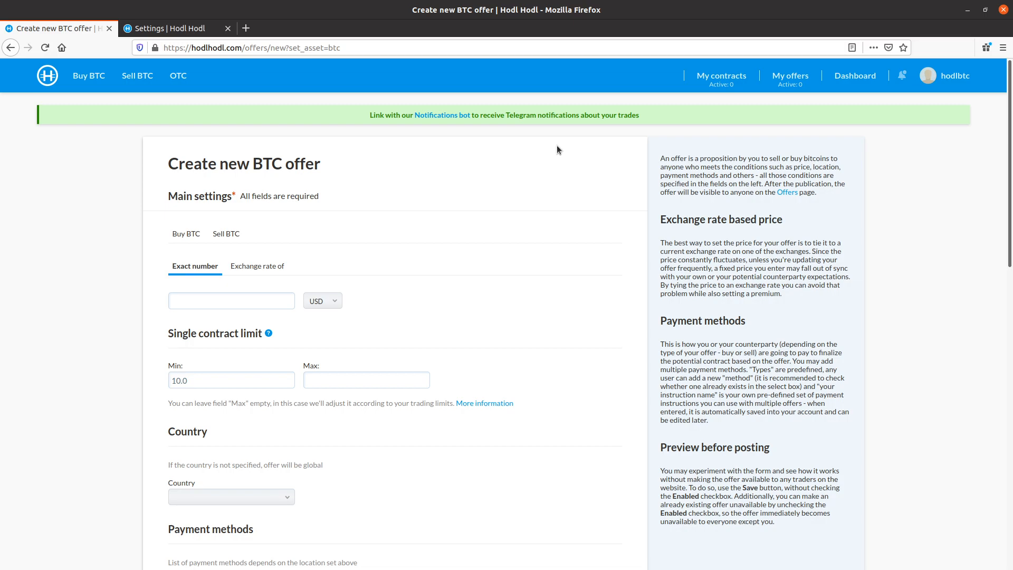
mouse_move(548, 145)
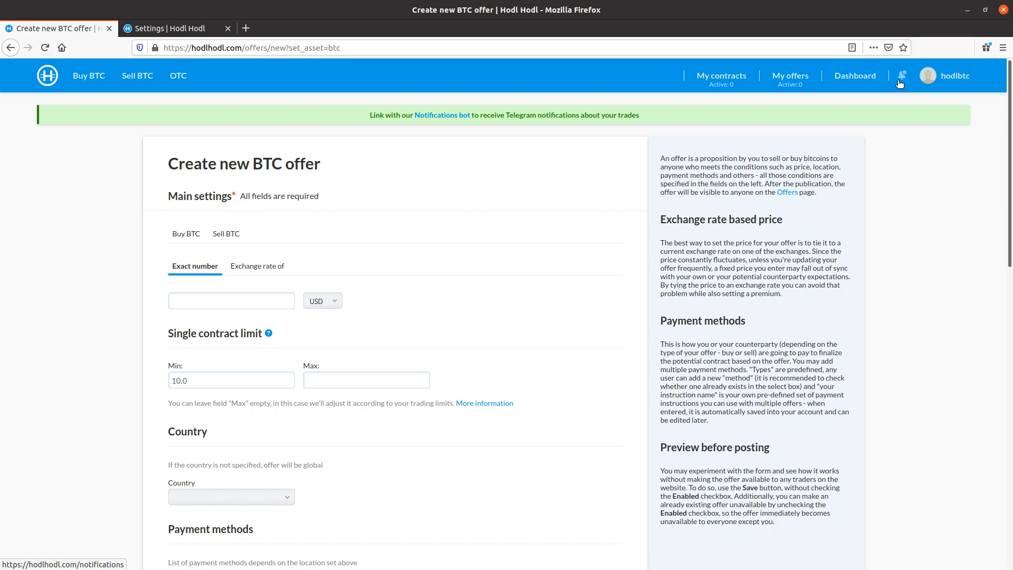
From the avatar menu visit Account settings, then return to the offer form tab.
left_click(953, 75)
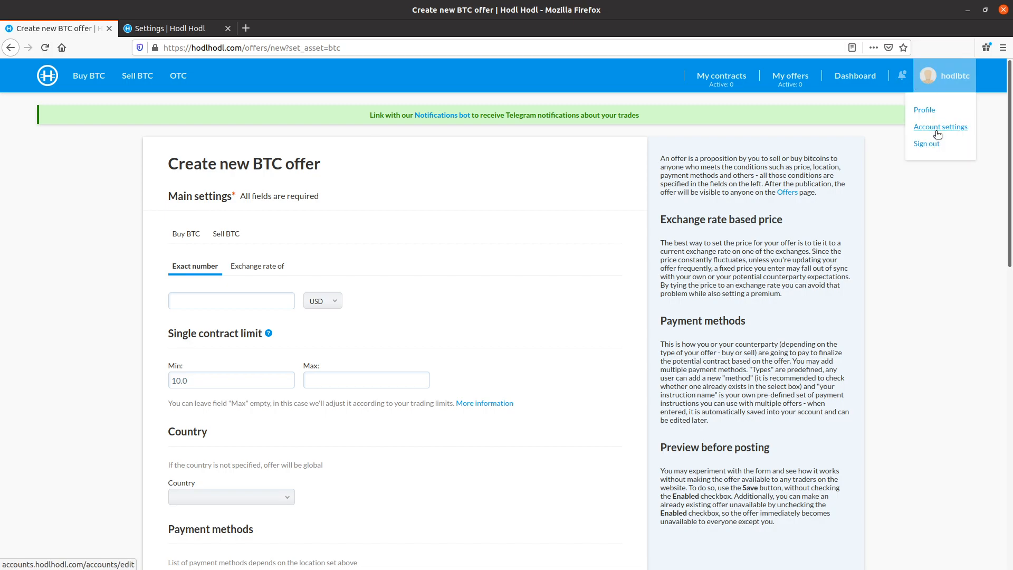
left_click(940, 127)
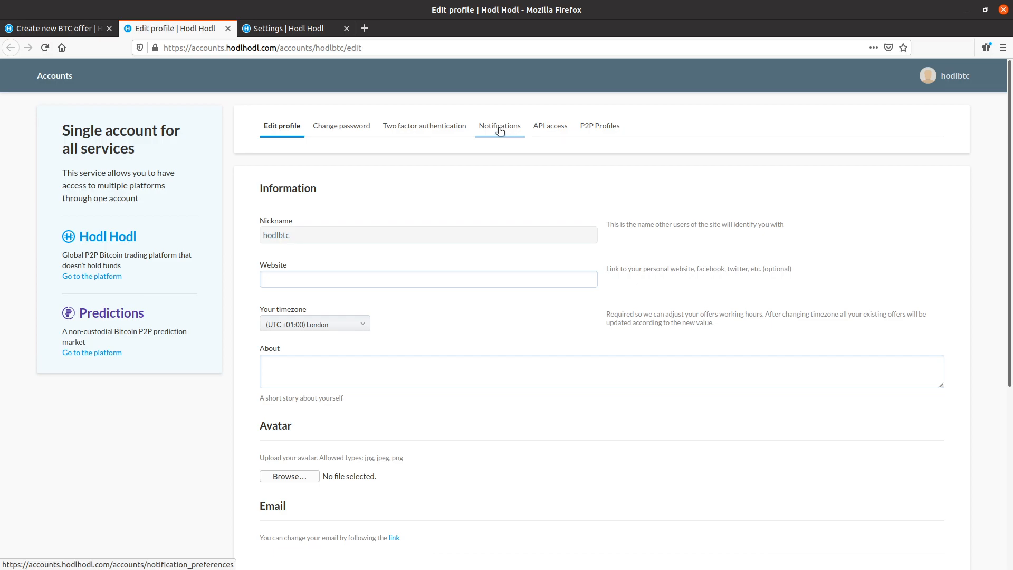
left_click(55, 28)
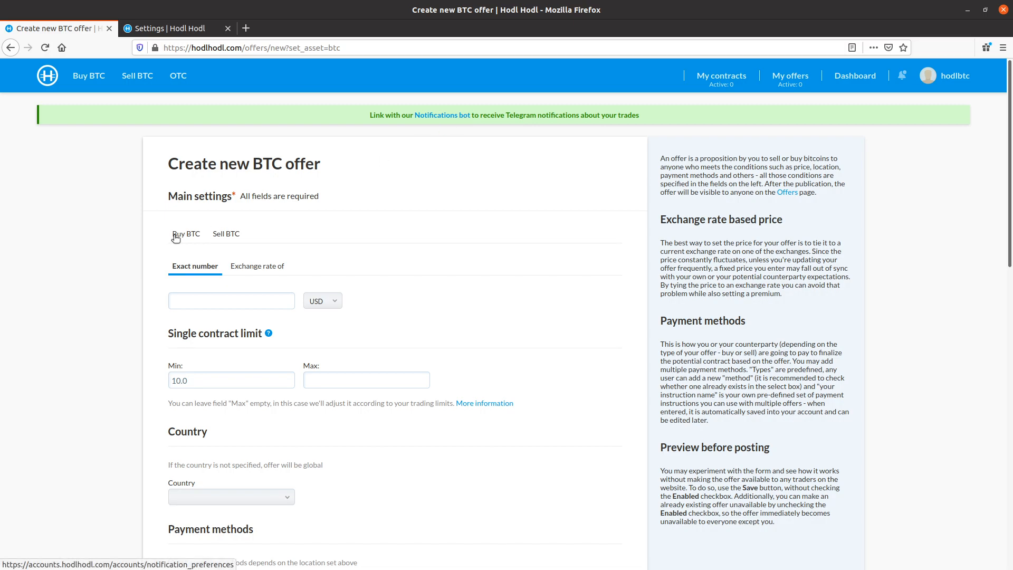
mouse_move(418, 299)
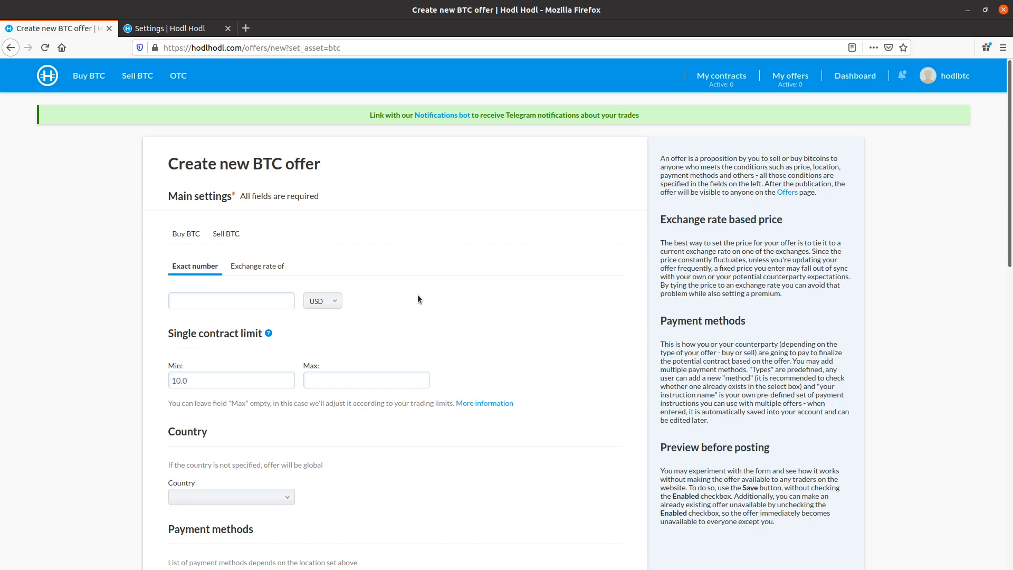
mouse_move(733, 154)
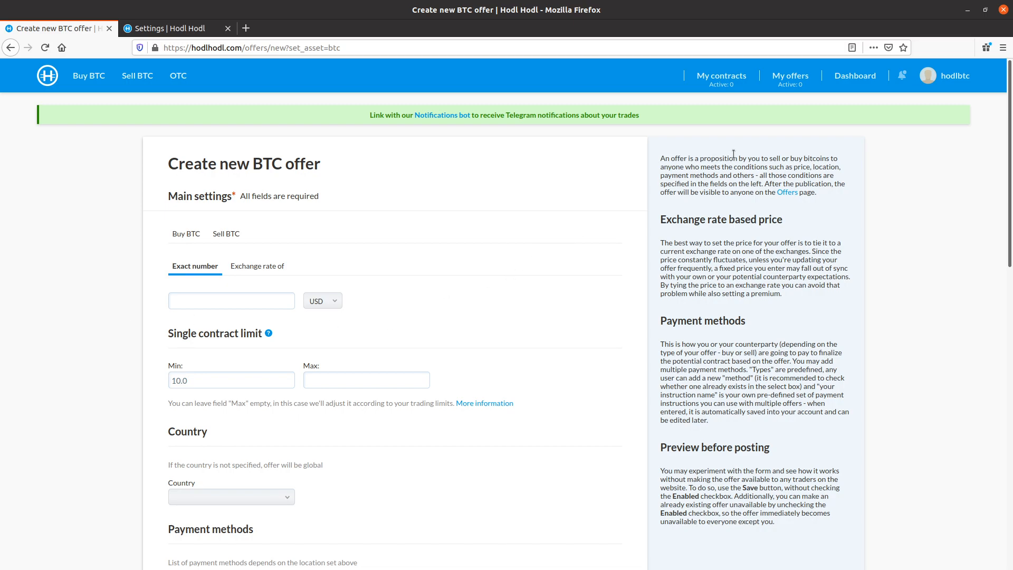
mouse_move(815, 138)
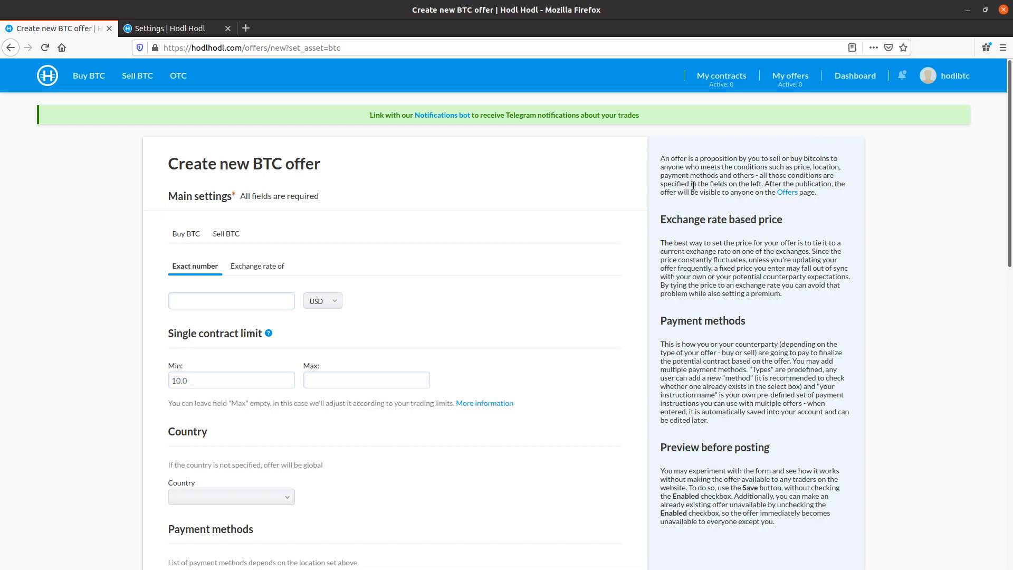
mouse_move(418, 246)
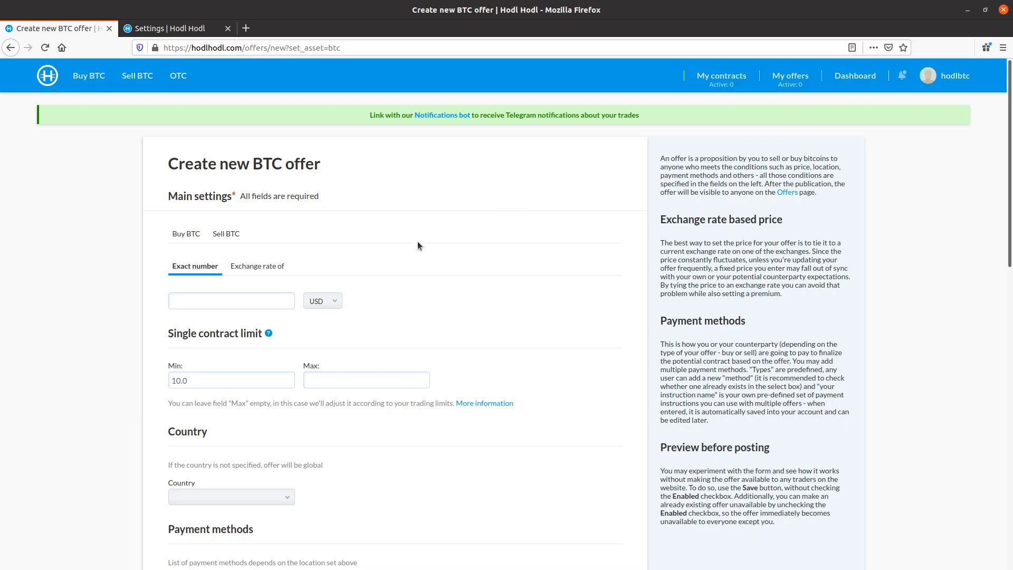
scroll("down", 3)
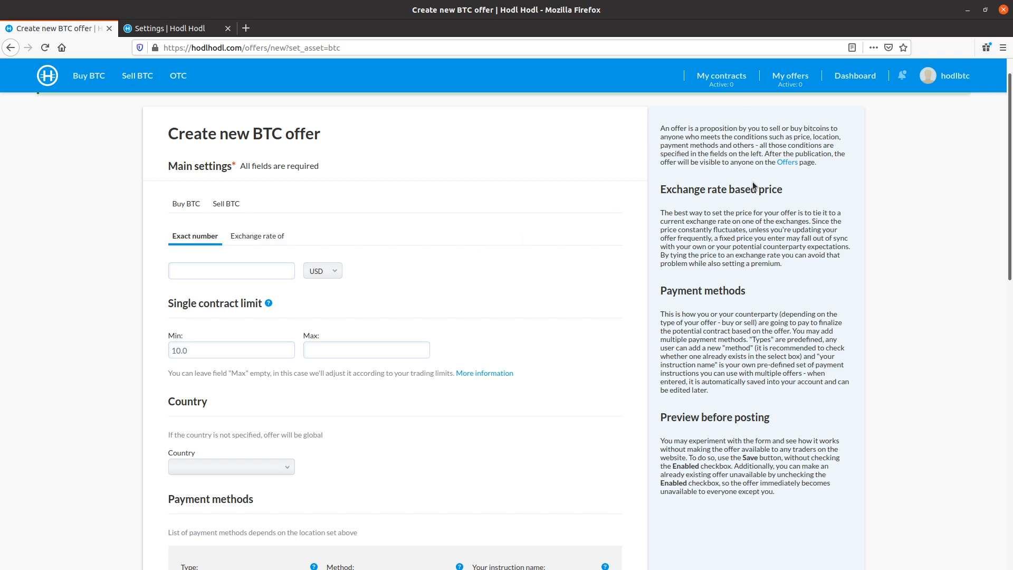
mouse_move(752, 182)
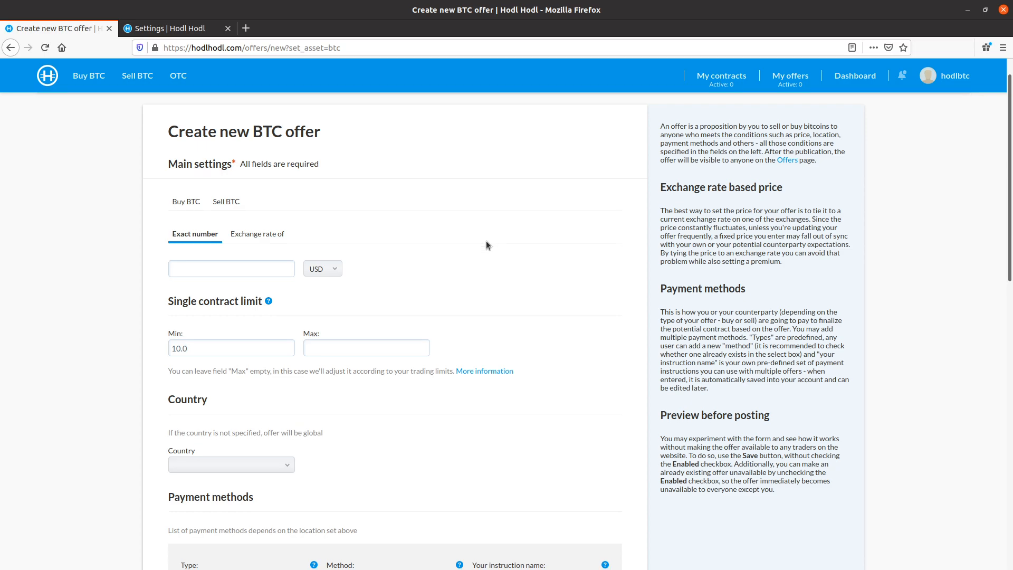
Tick the Private option under Optional settings, leaving Enabled and experienced-only unticked.
scroll("down", 3)
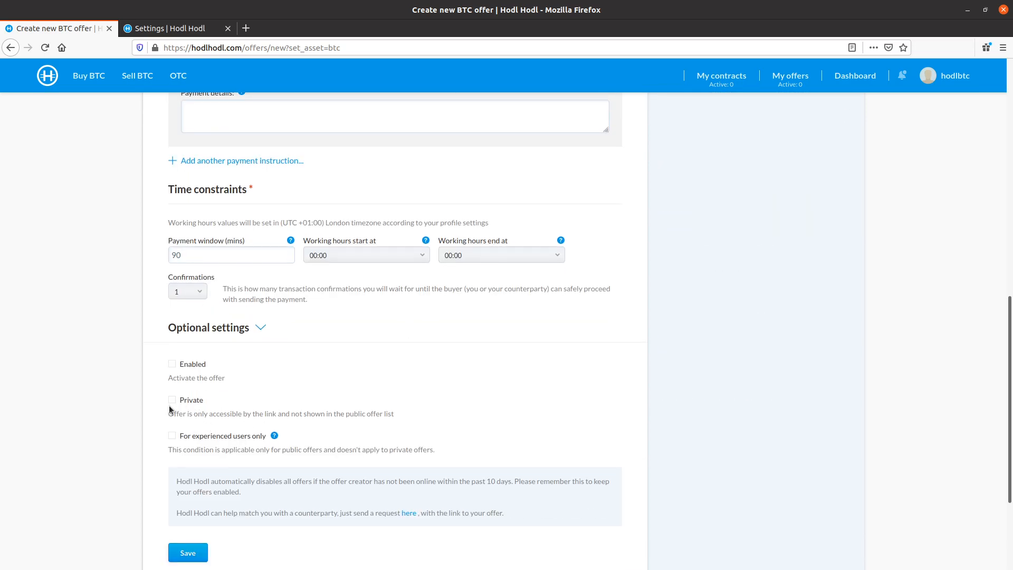
left_click(172, 399)
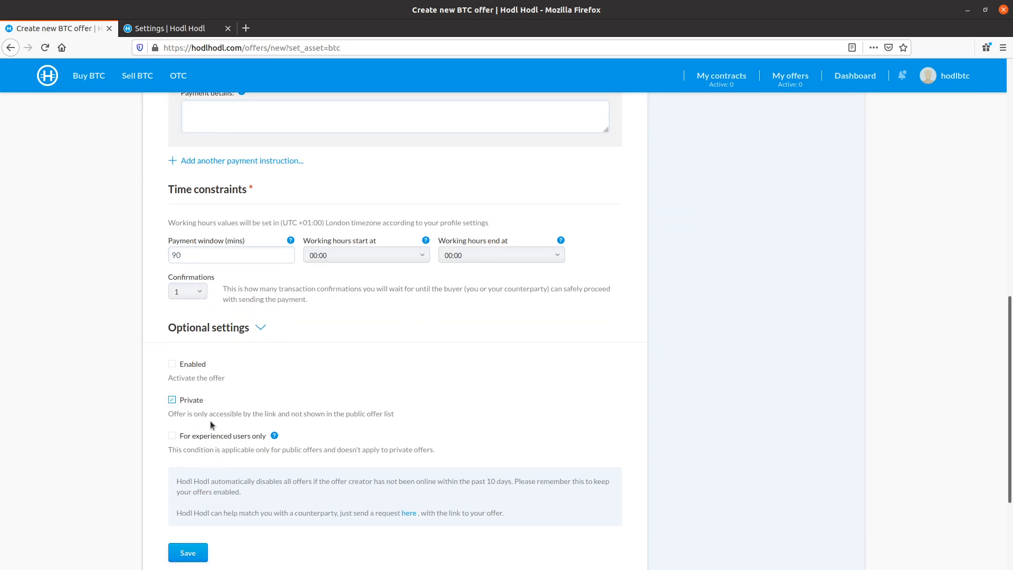
mouse_move(181, 427)
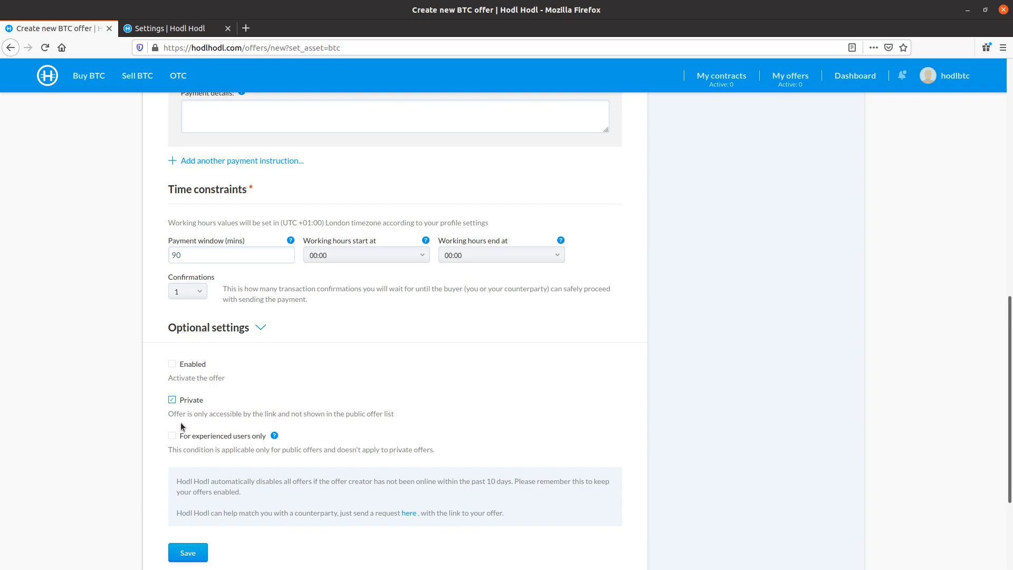
left_click(172, 398)
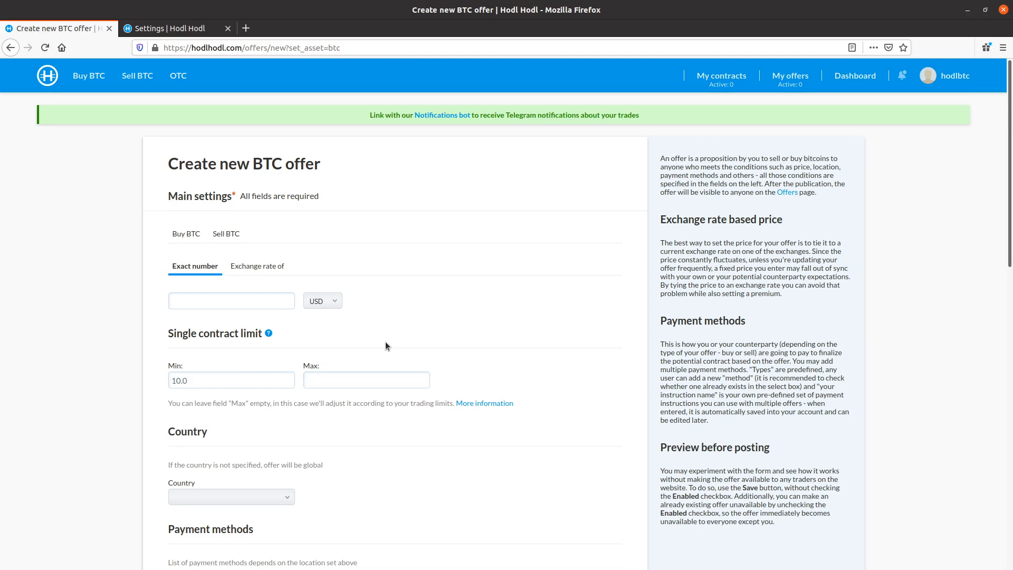
mouse_move(186, 234)
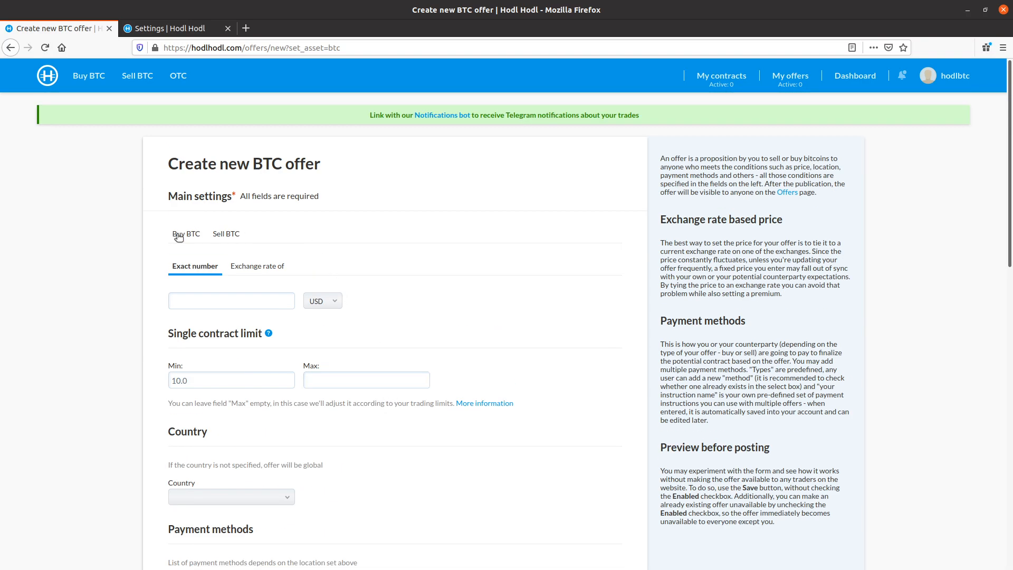
Set the offer to Buy BTC and close the extra dashboard tab to return to the form.
left_click(186, 234)
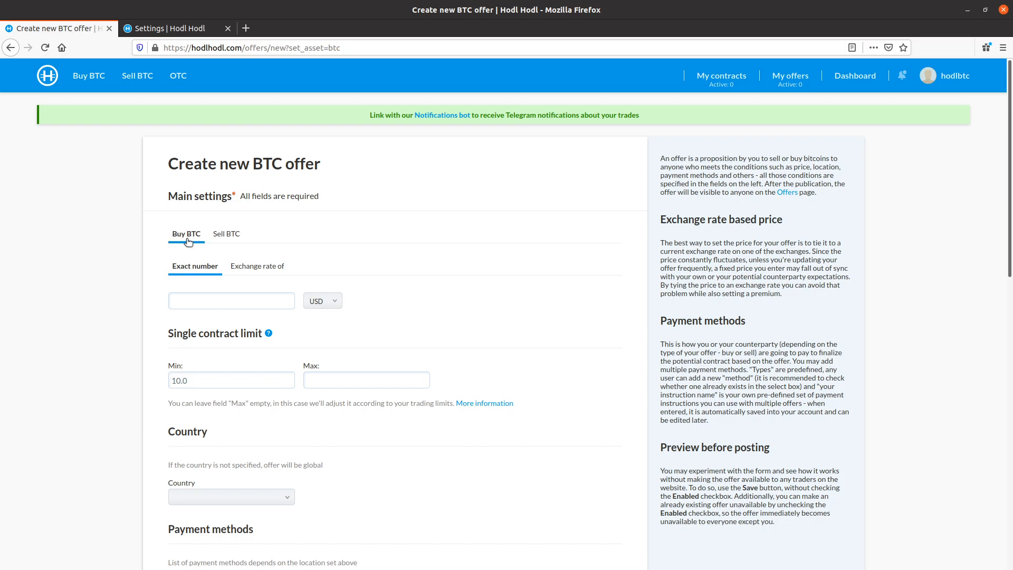
mouse_move(352, 208)
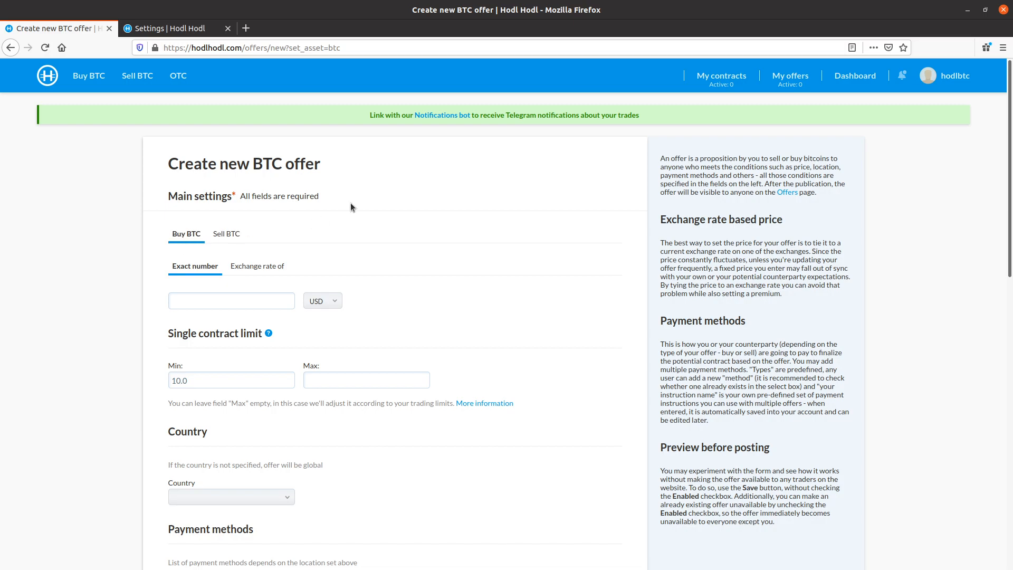
mouse_move(637, 161)
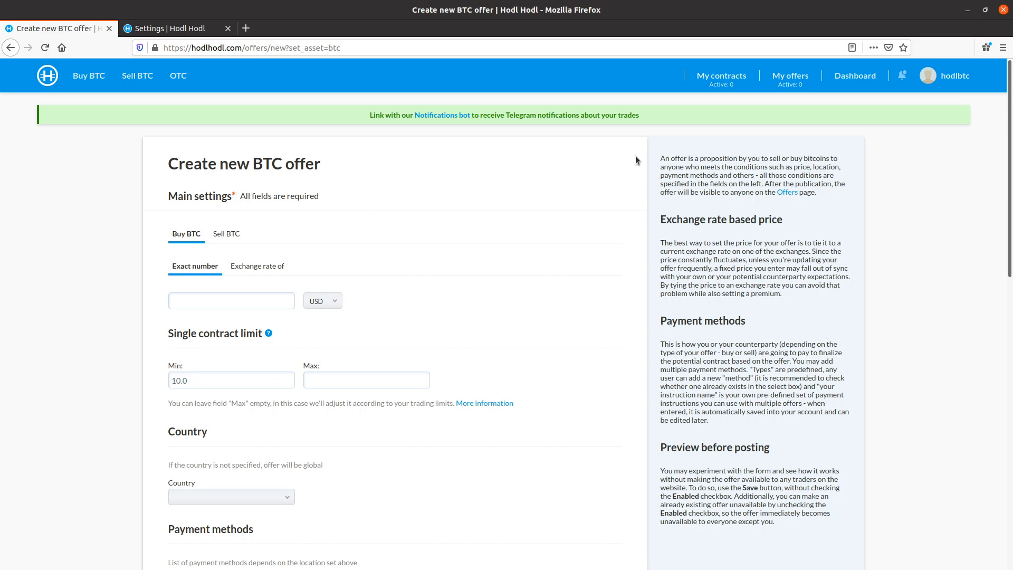
mouse_move(854, 75)
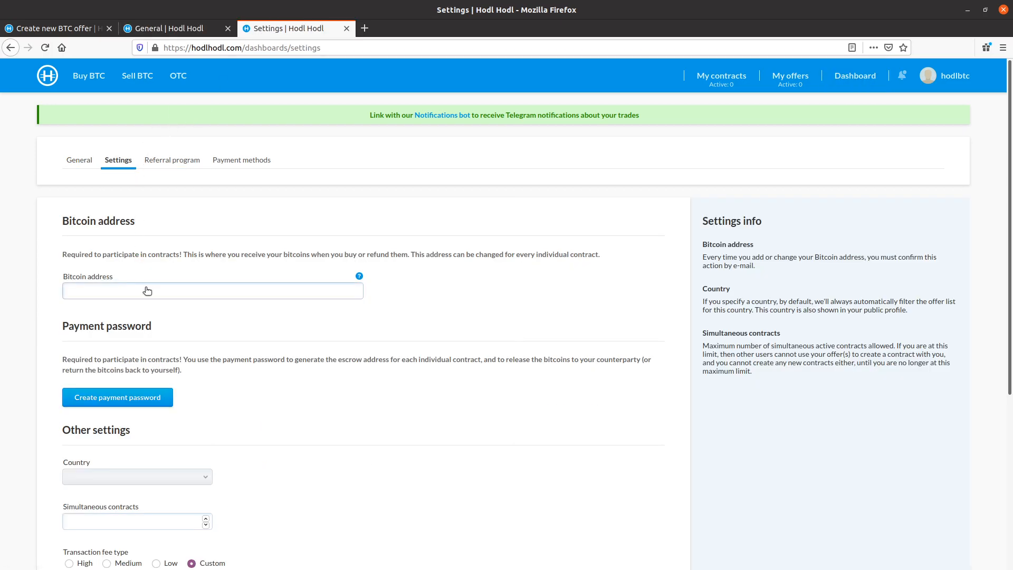
scroll("down", 3)
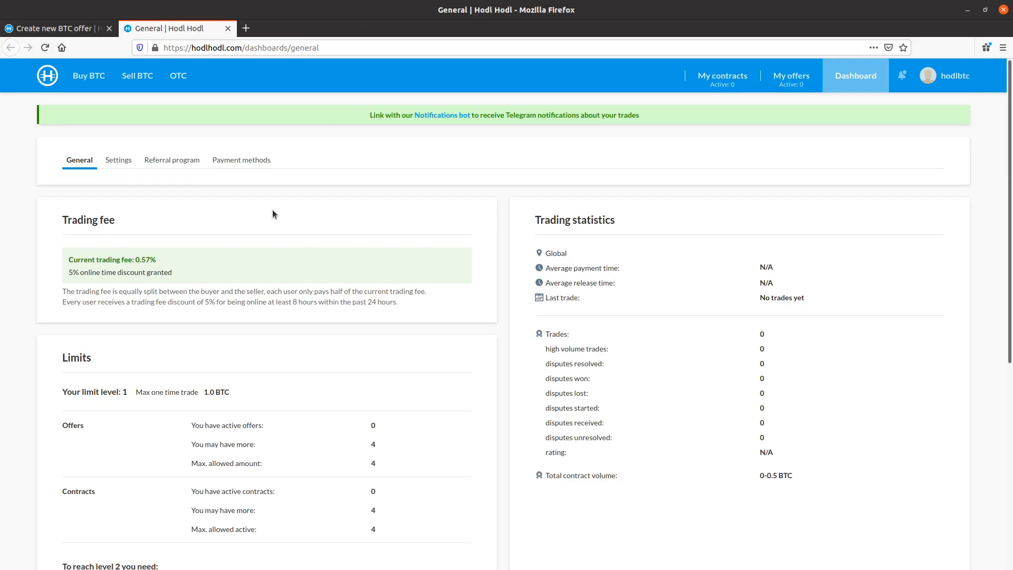
left_click(55, 27)
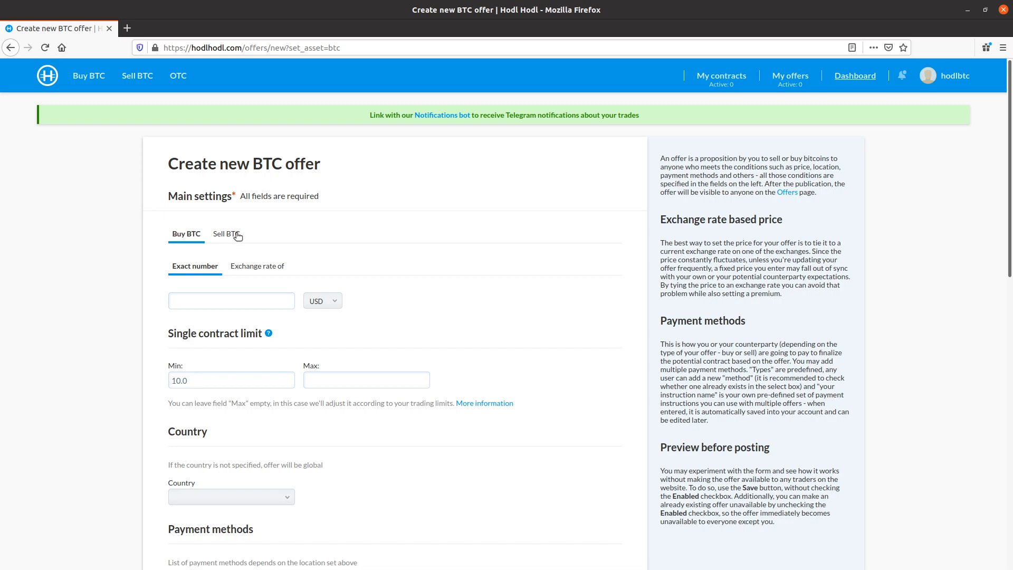
Switch to Sell BTC priced from Bitstamp's exchange rate with a 2% margin.
left_click(226, 234)
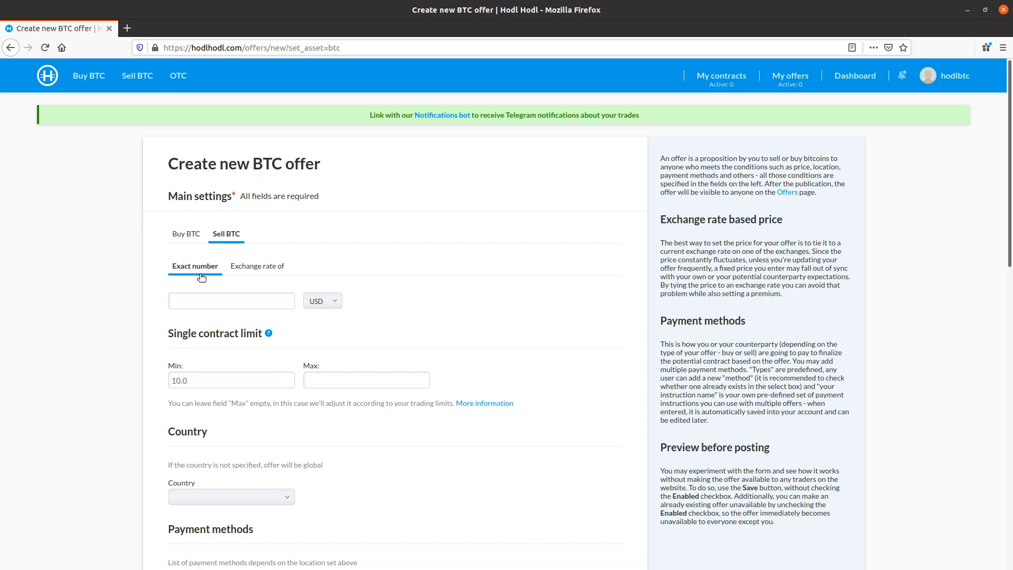
mouse_move(289, 270)
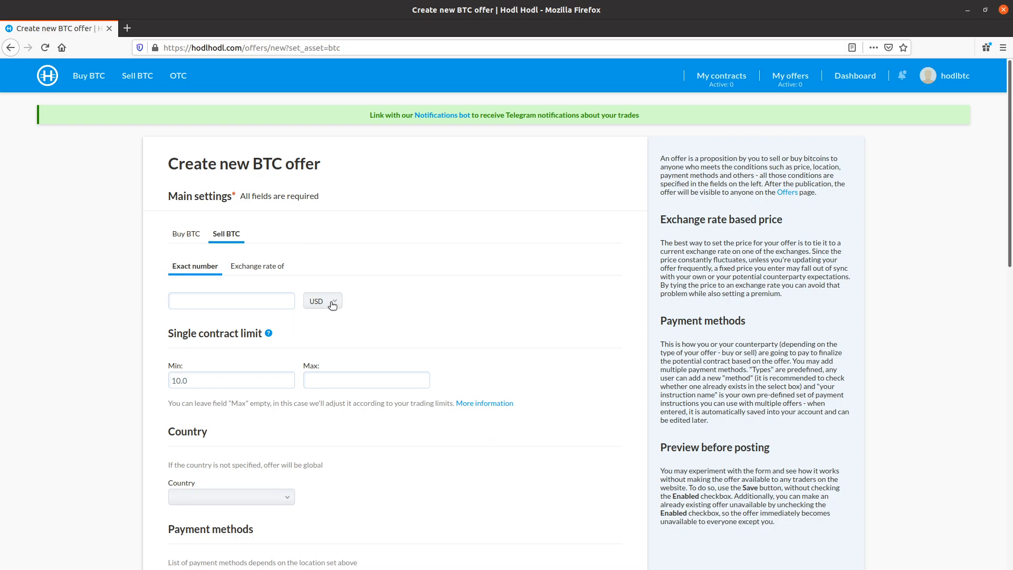
left_click(322, 300)
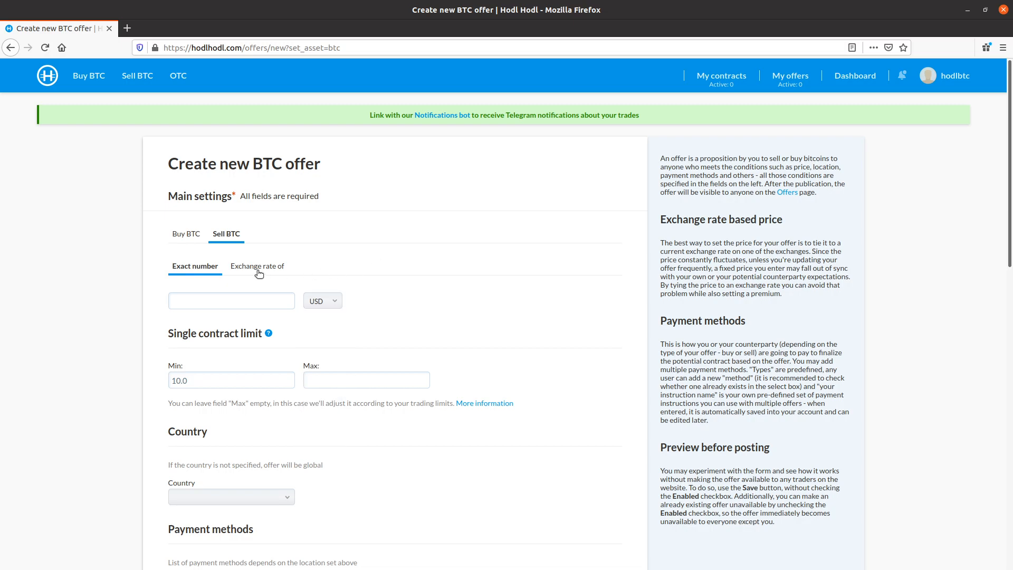
left_click(258, 266)
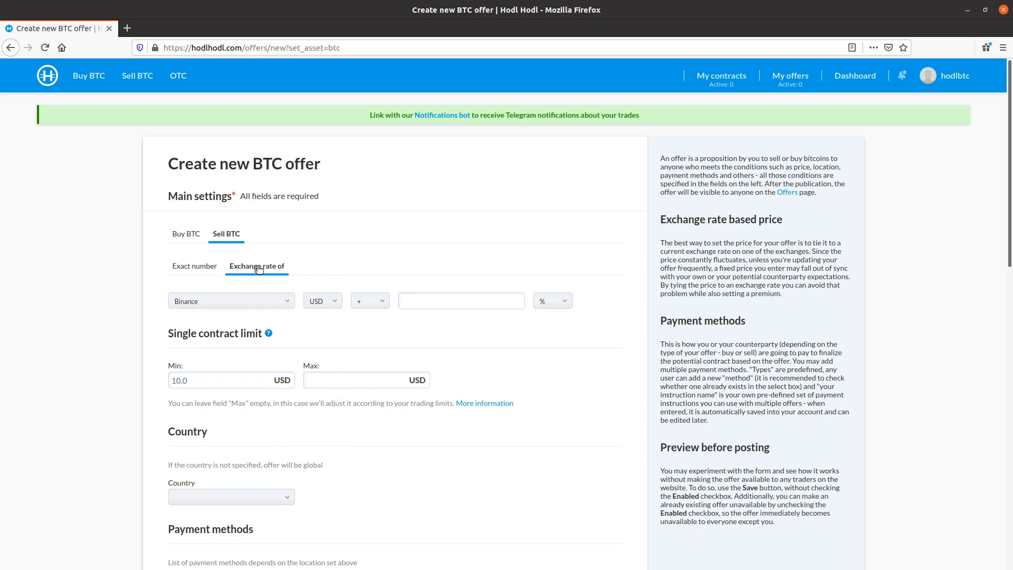
left_click(230, 300)
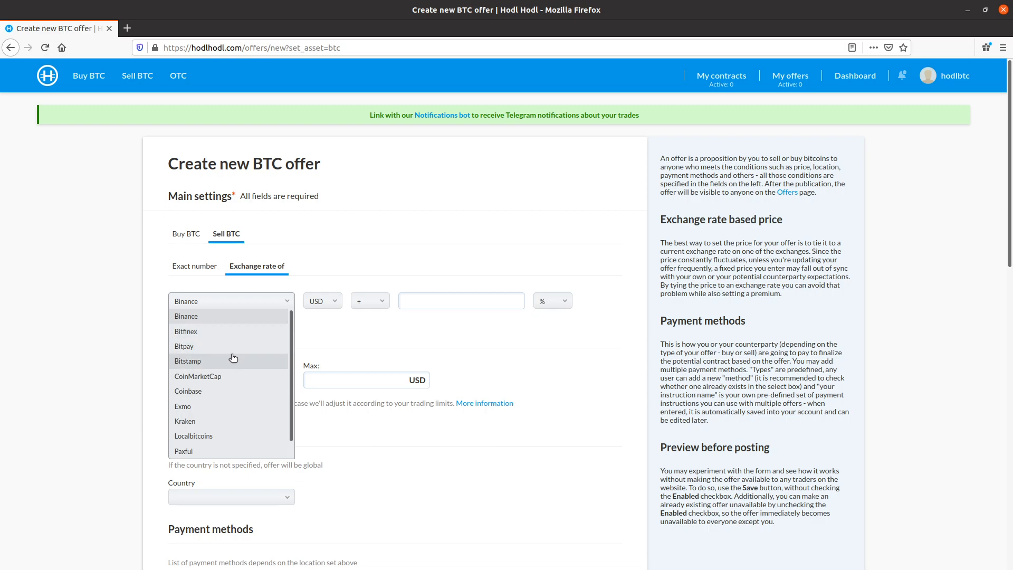
left_click(188, 361)
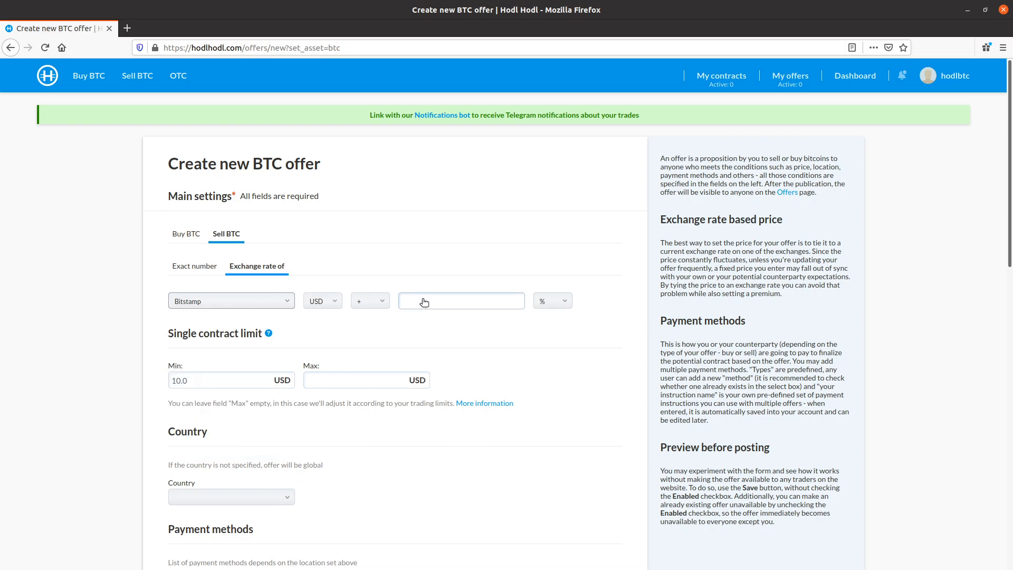
type("2")
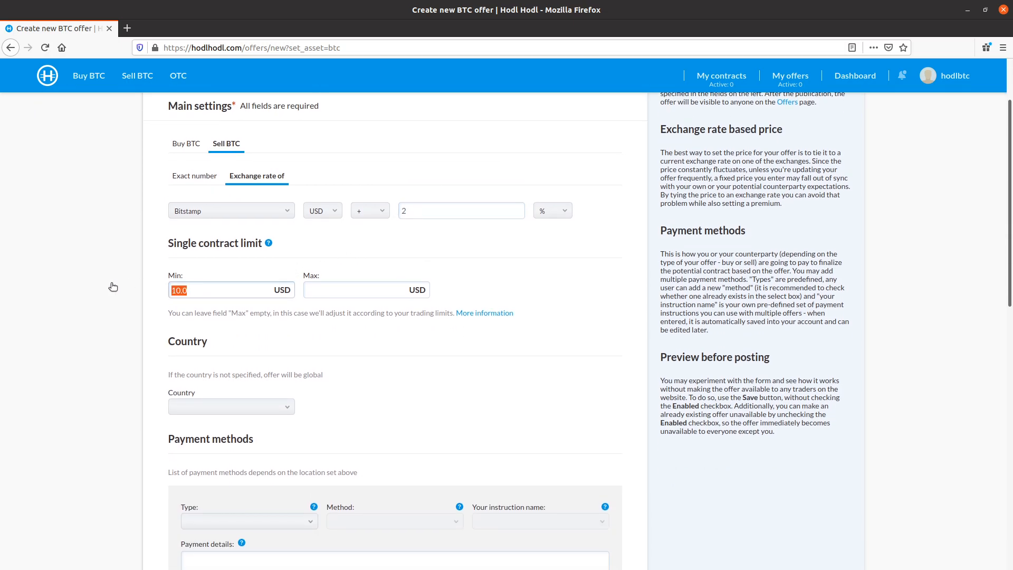
Set the single contract limit to 100 USD minimum and 1000 USD maximum.
type("100")
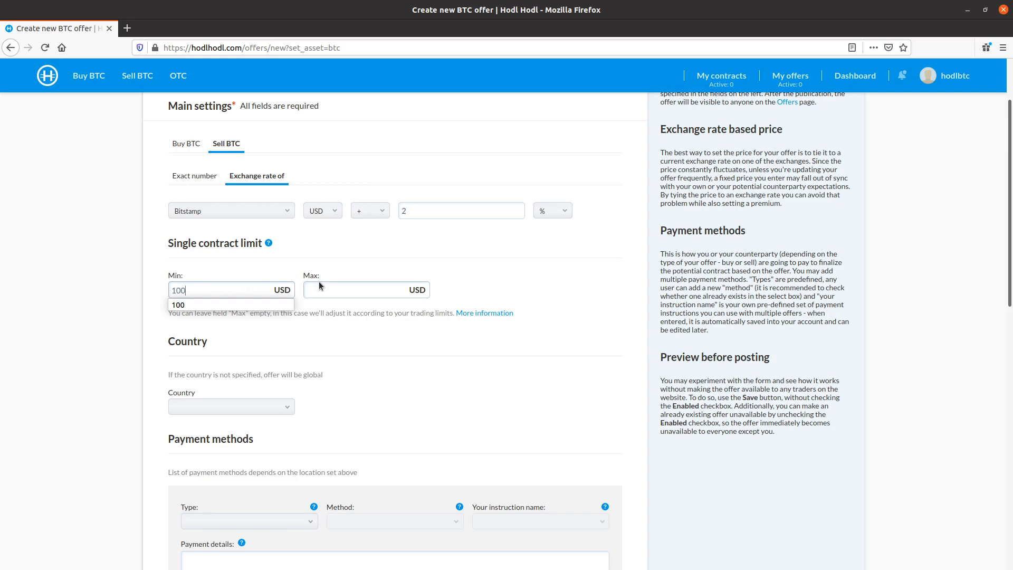
type("1000")
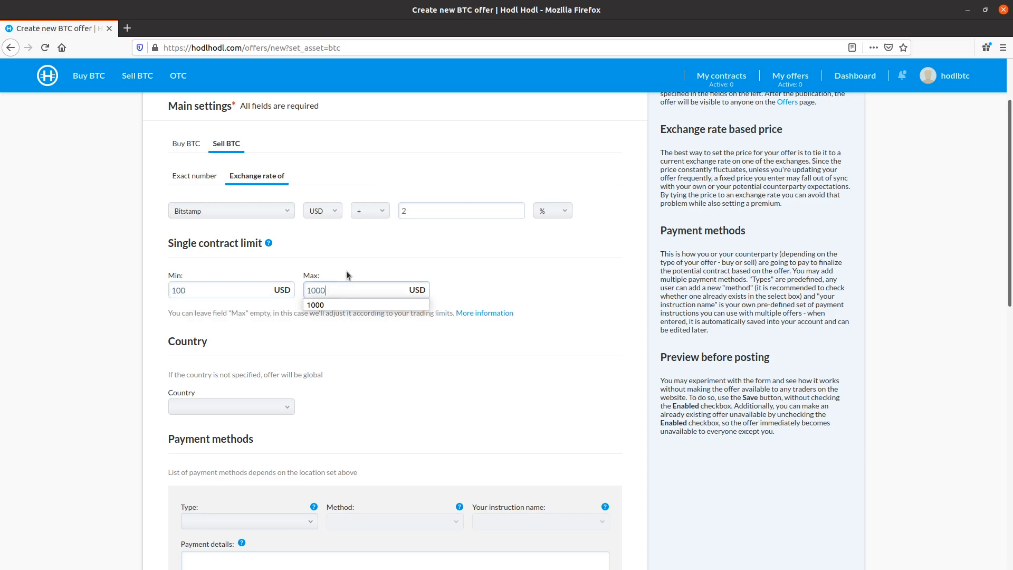
scroll("down", 3)
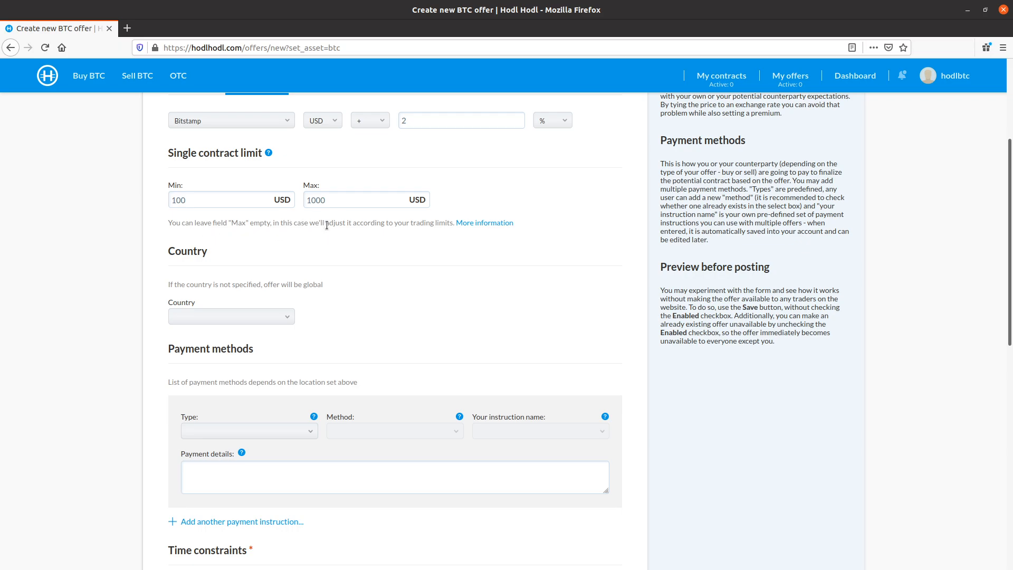
mouse_move(364, 234)
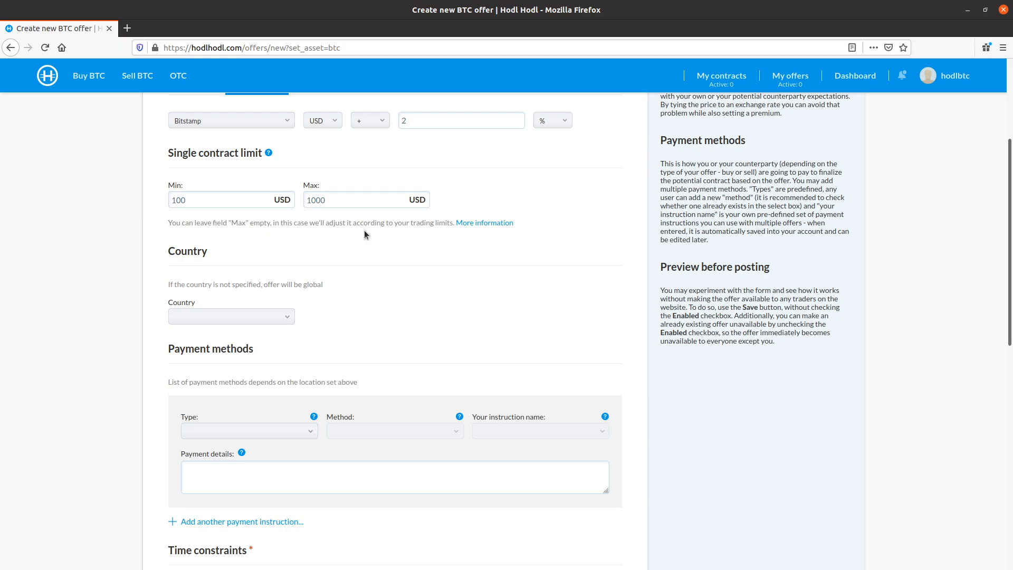
mouse_move(359, 239)
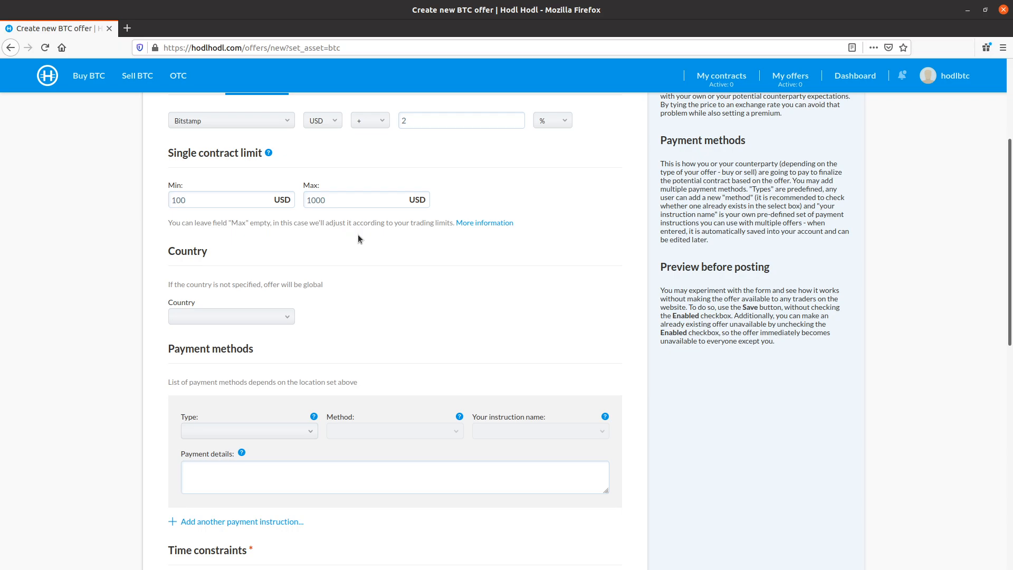
mouse_move(386, 234)
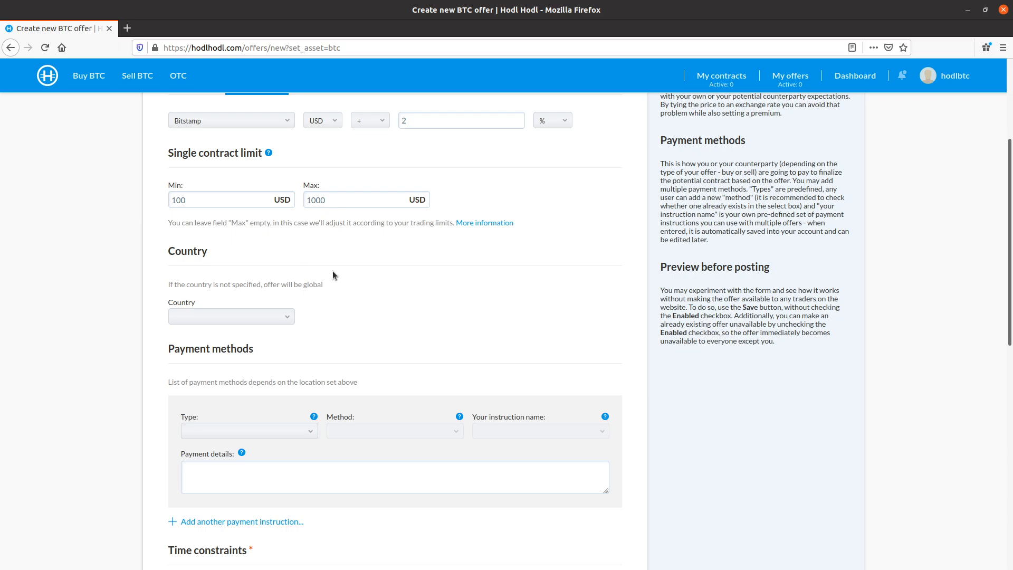
Set the payment instruction to Bank wire via SWIFT using the saved My Swift instructions.
scroll("down", 3)
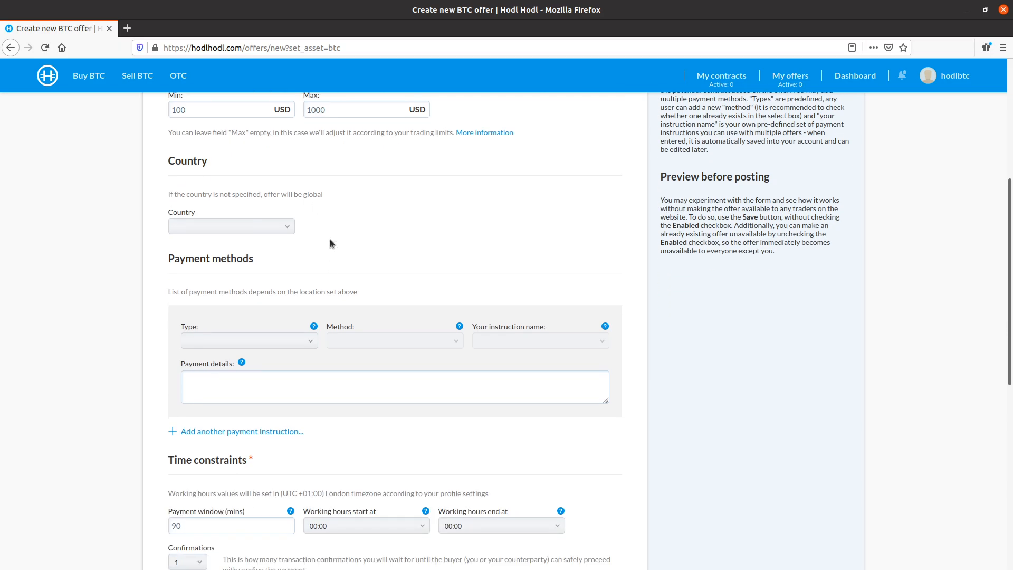
mouse_move(306, 208)
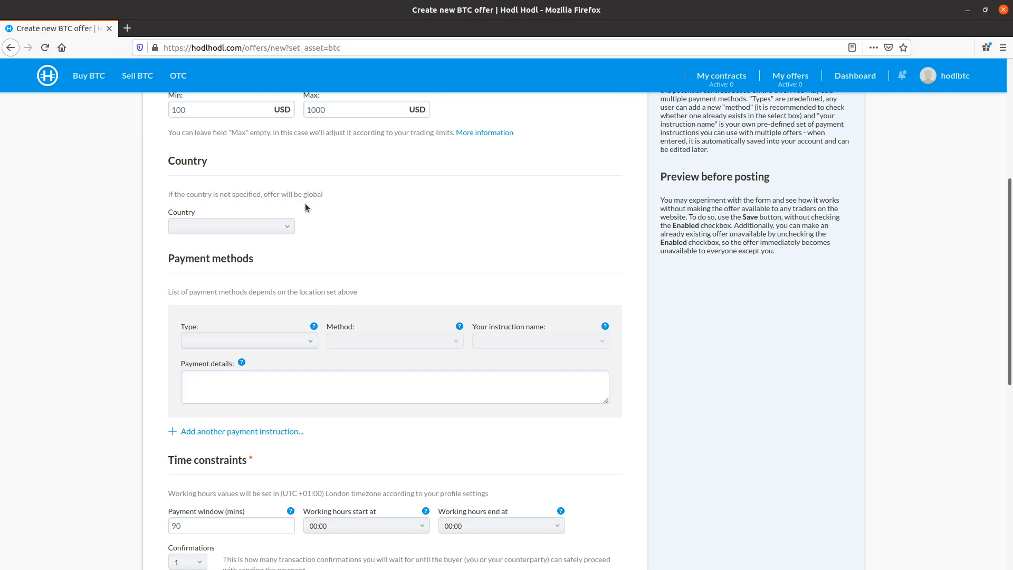
scroll("down", 3)
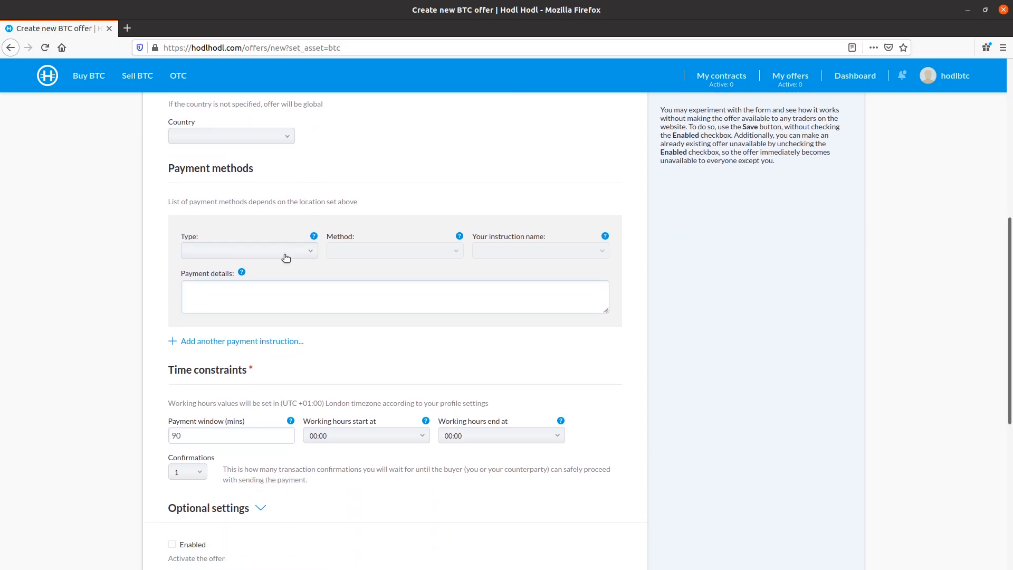
left_click(249, 252)
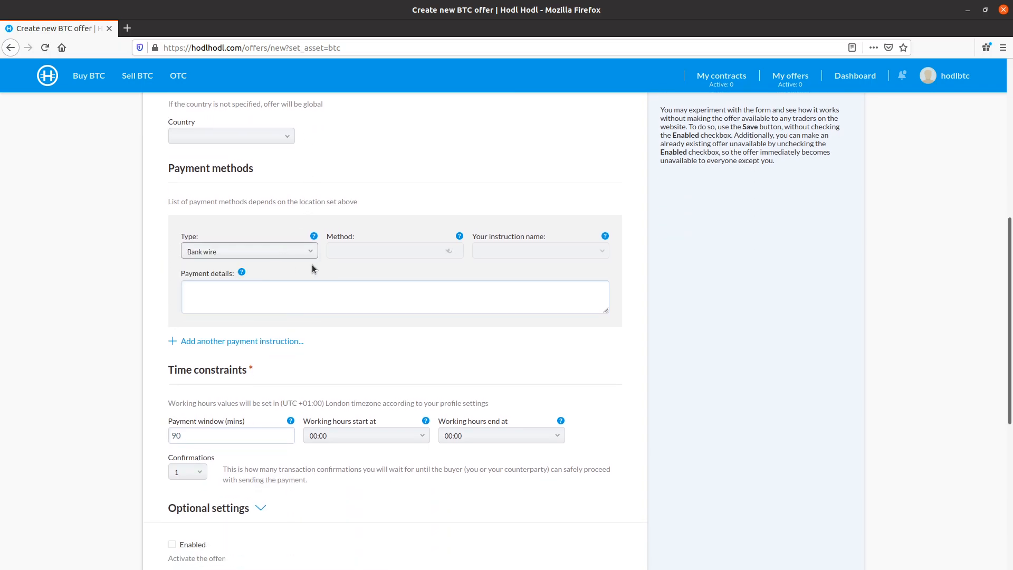
left_click(393, 251)
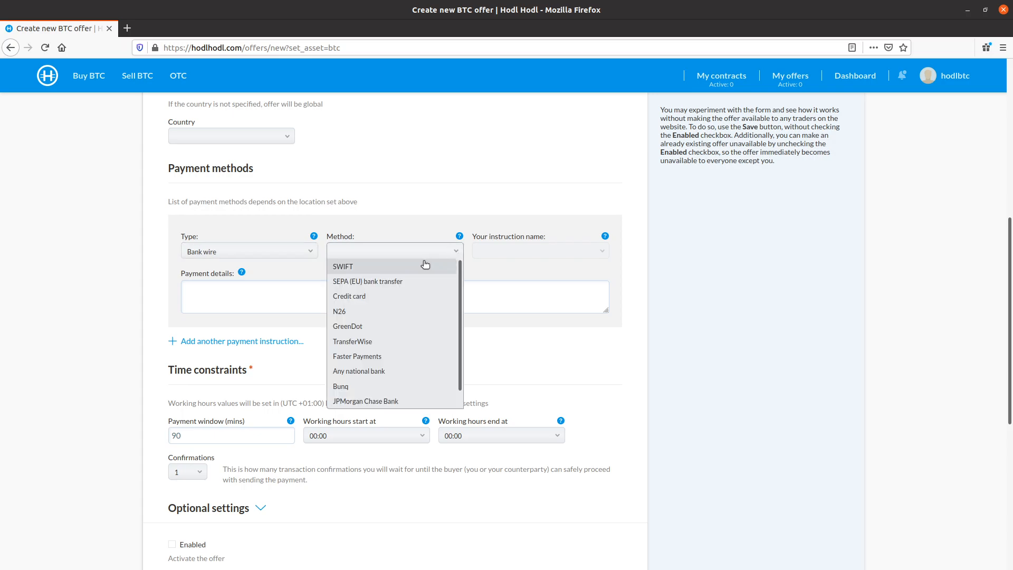
left_click(342, 265)
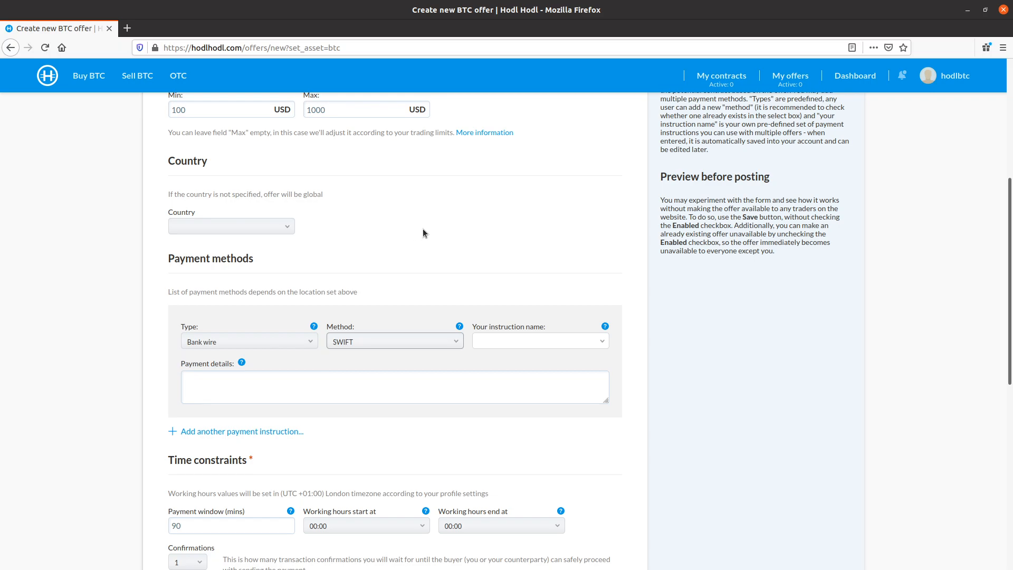
mouse_move(512, 341)
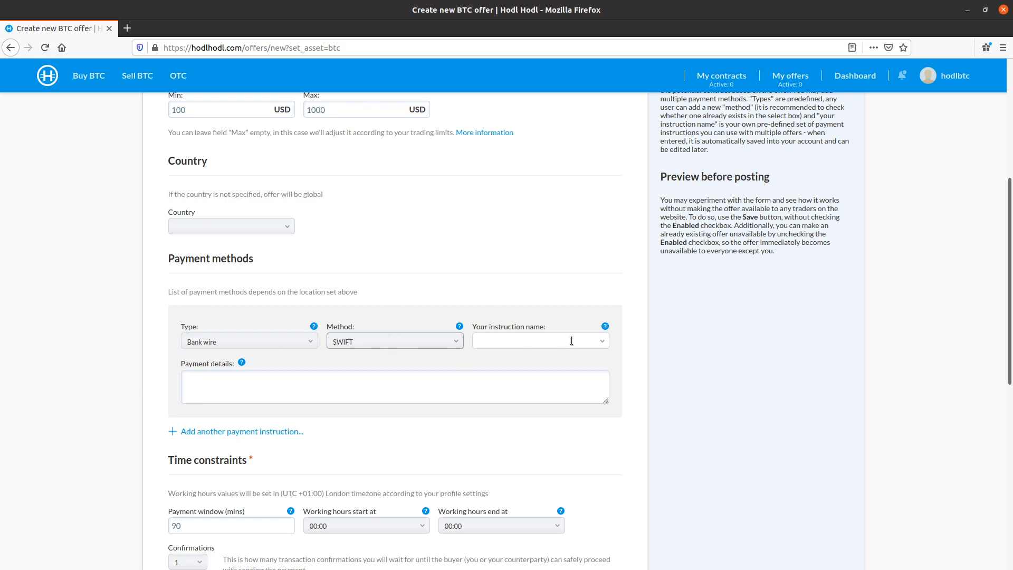
left_click(539, 341)
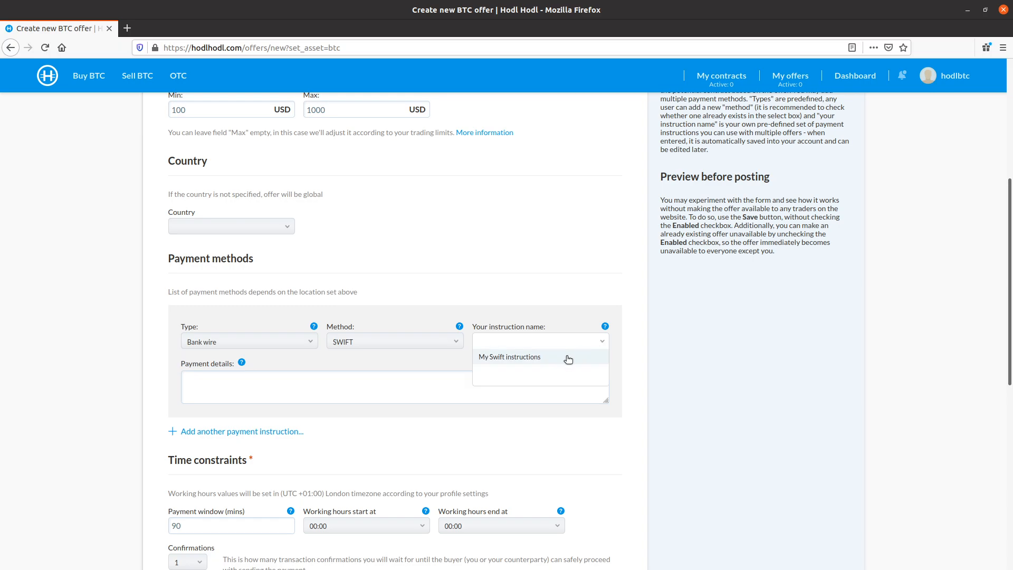
left_click(508, 357)
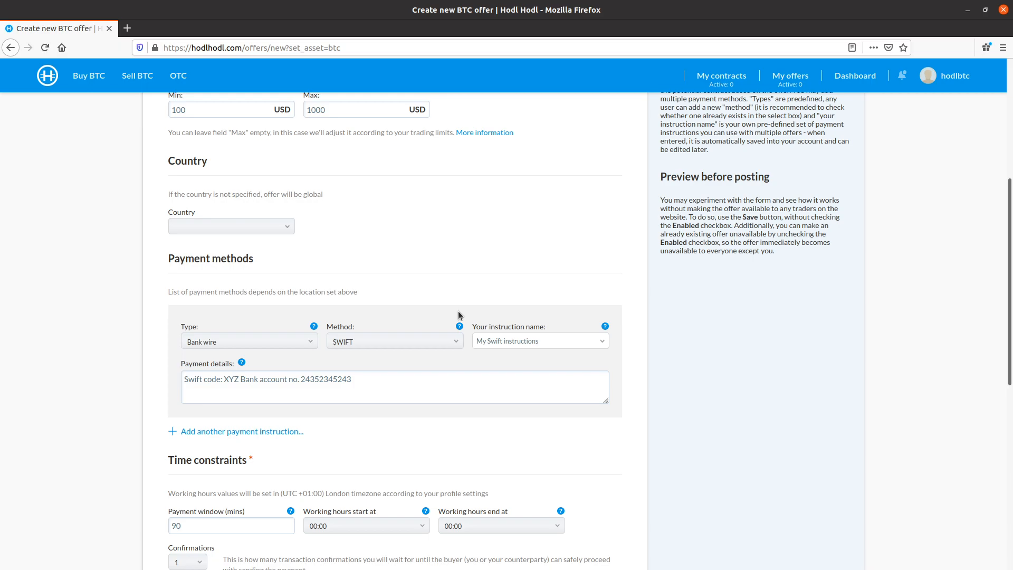
Add a second Bank wire payment instruction, then remove it again.
scroll("down", 3)
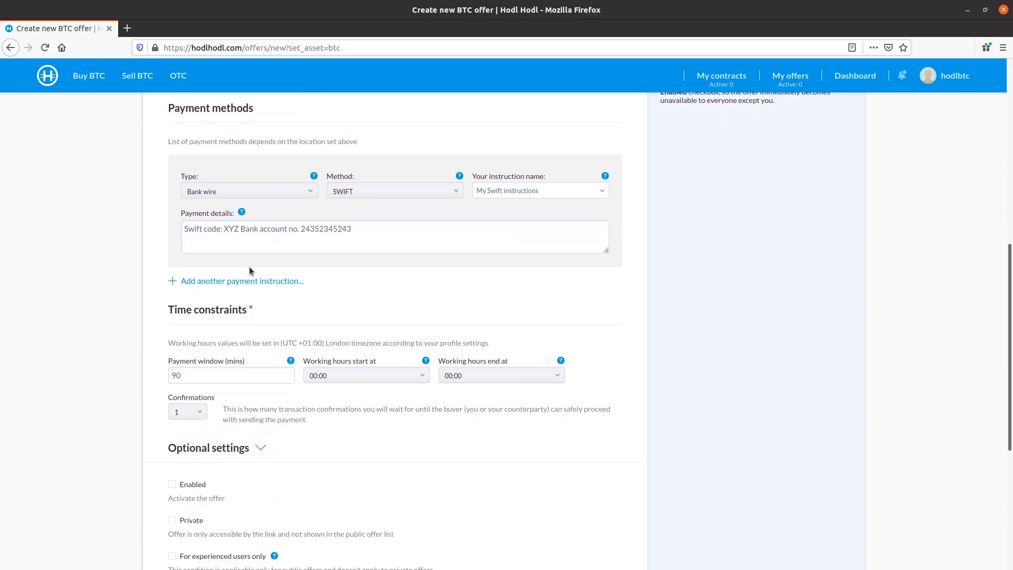
left_click(241, 280)
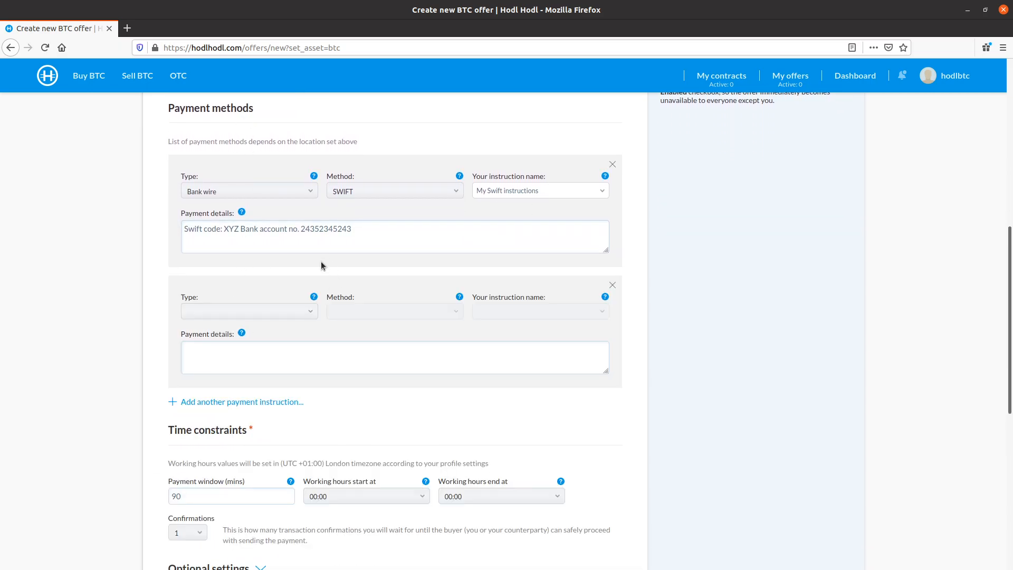
left_click(248, 310)
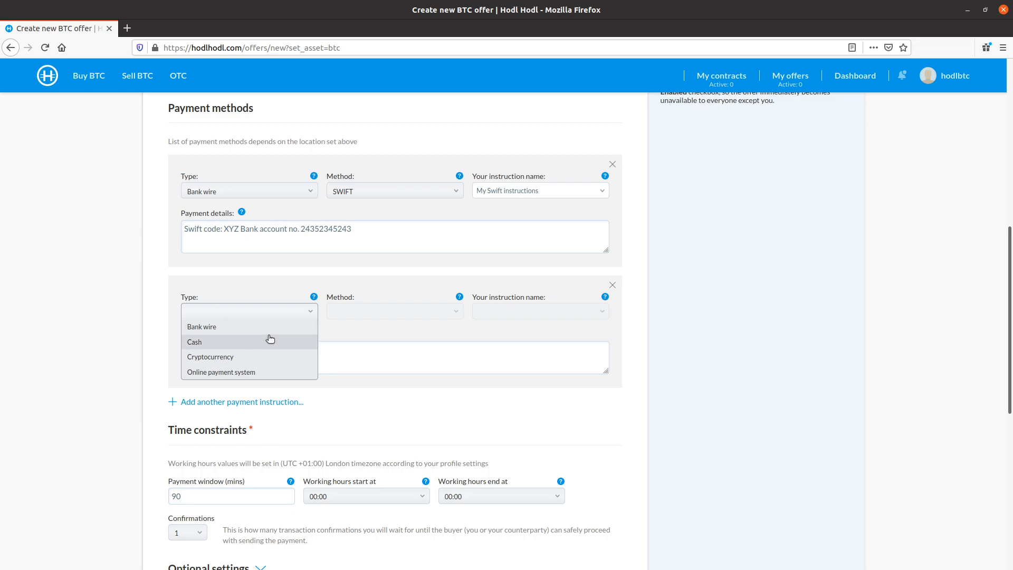
left_click(200, 326)
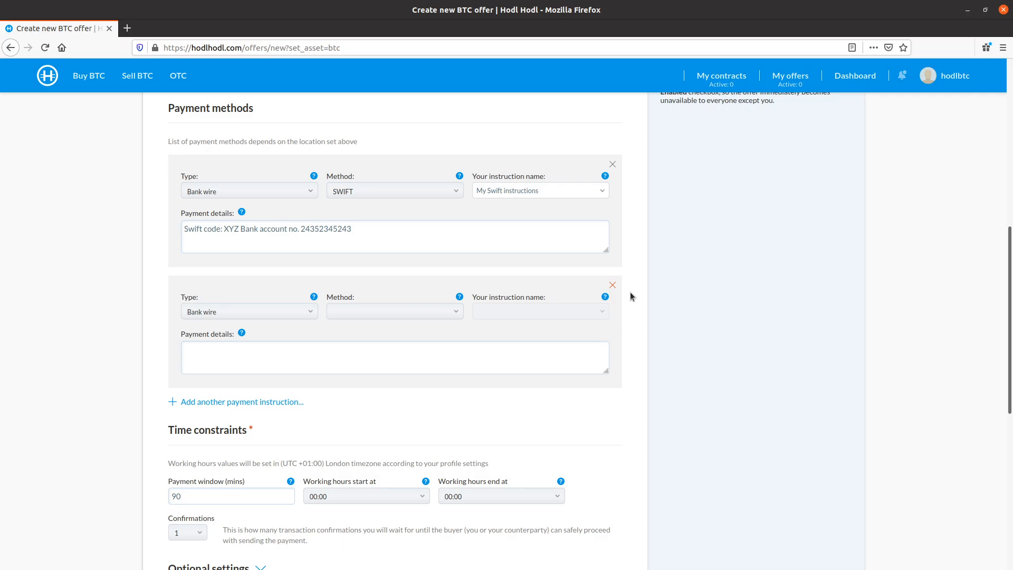
left_click(611, 285)
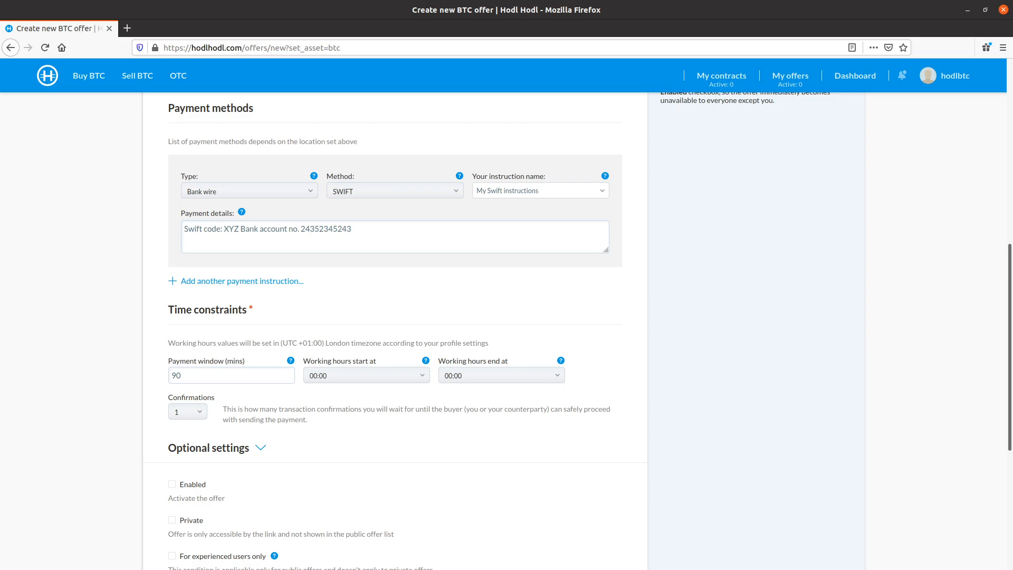
mouse_move(378, 313)
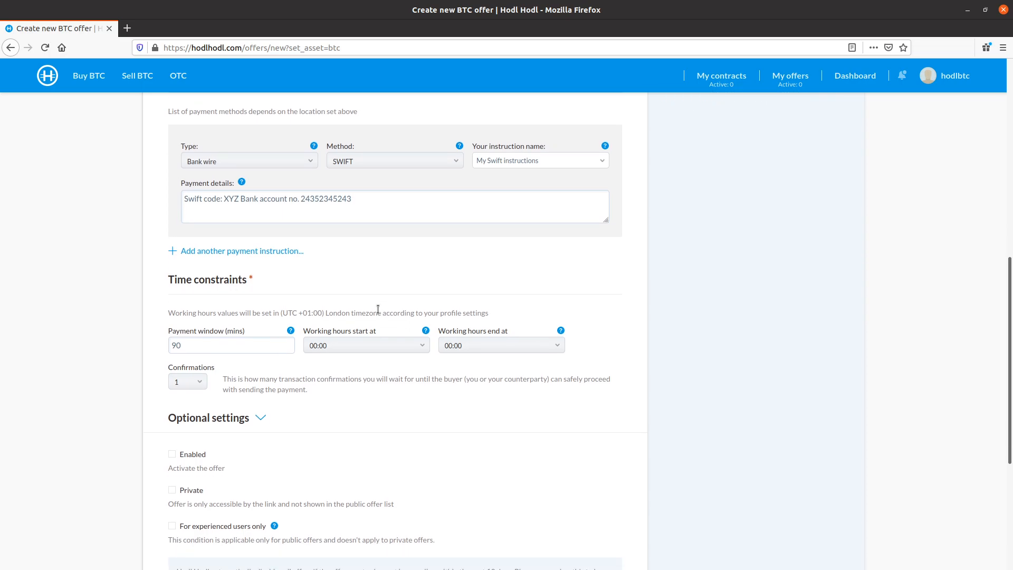
mouse_move(368, 308)
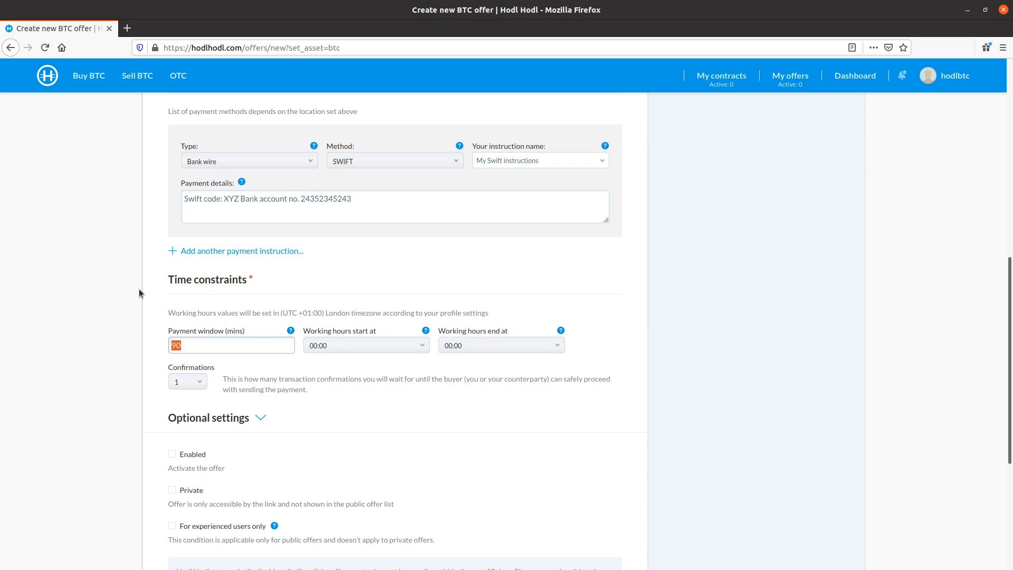
Enter a 5760-minute payment window in the time constraints.
type("5")
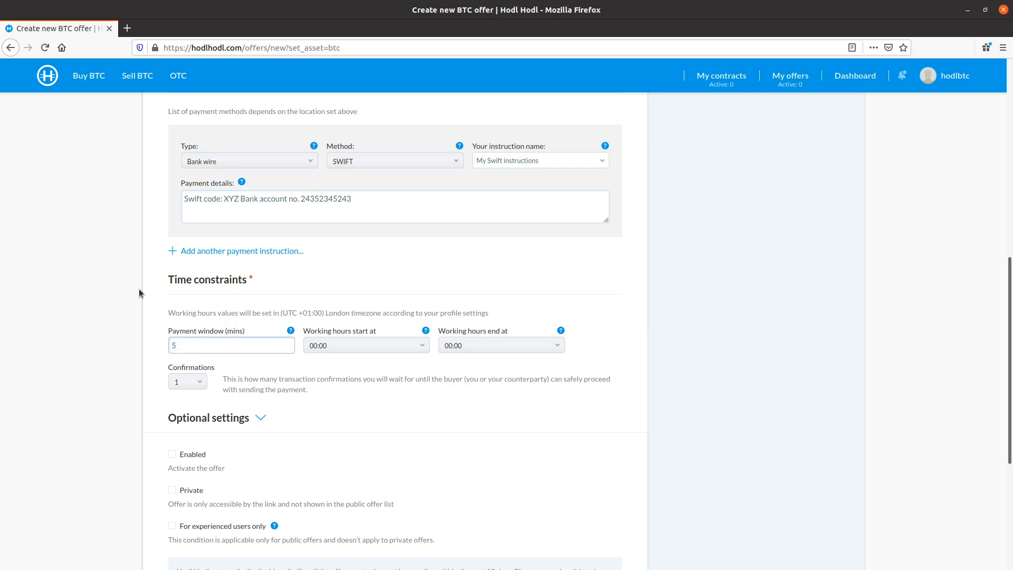
type("760")
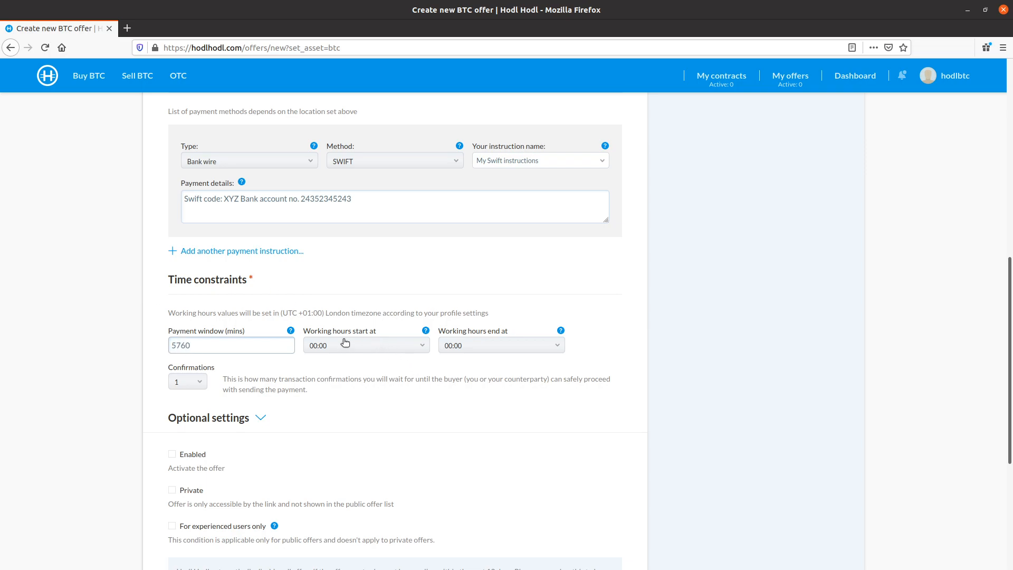
scroll("down", 3)
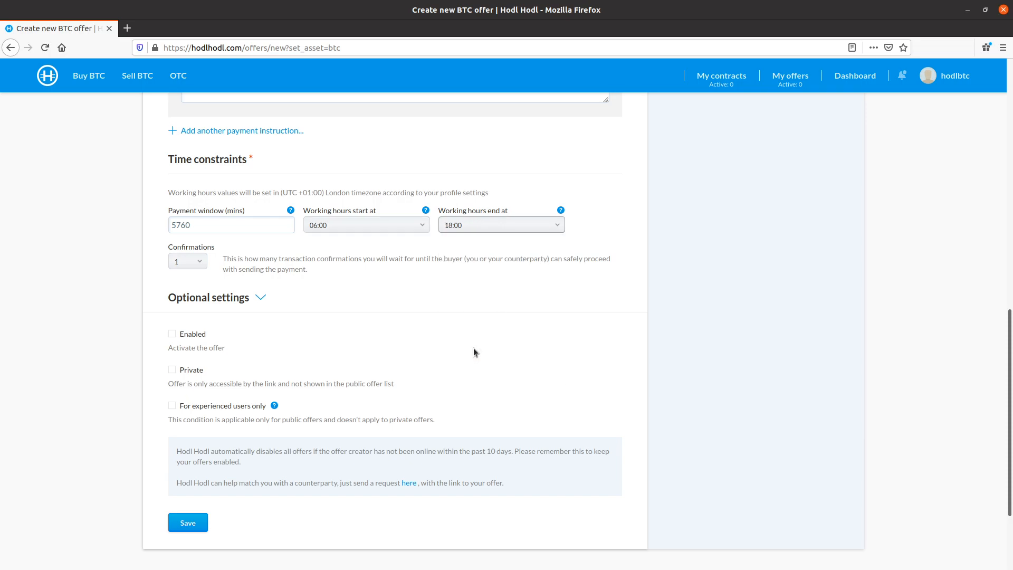
mouse_move(419, 339)
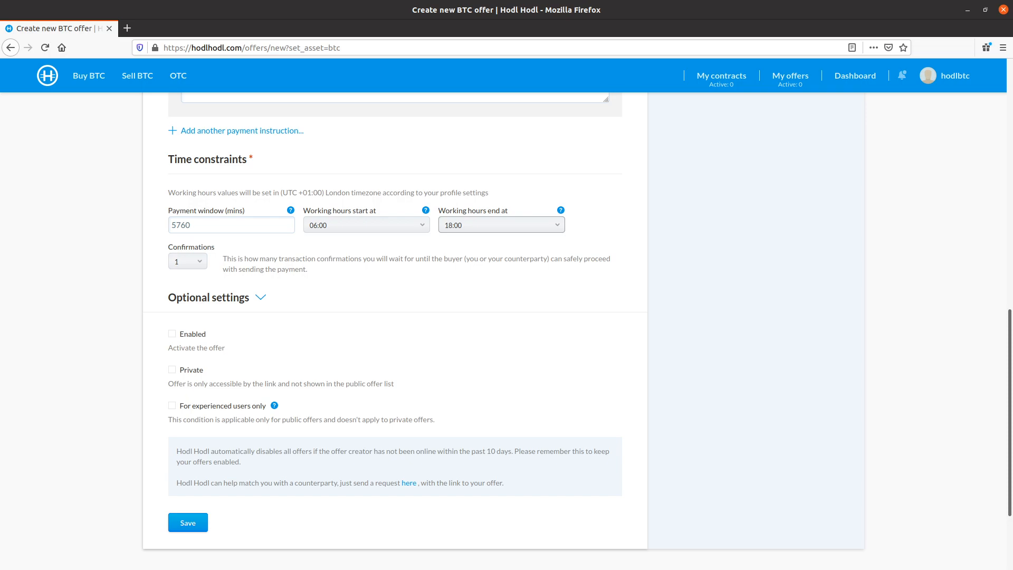
Expand Optional settings and enter a 2000 USD offer balance, leaving first-trade limit blank.
scroll("down", 3)
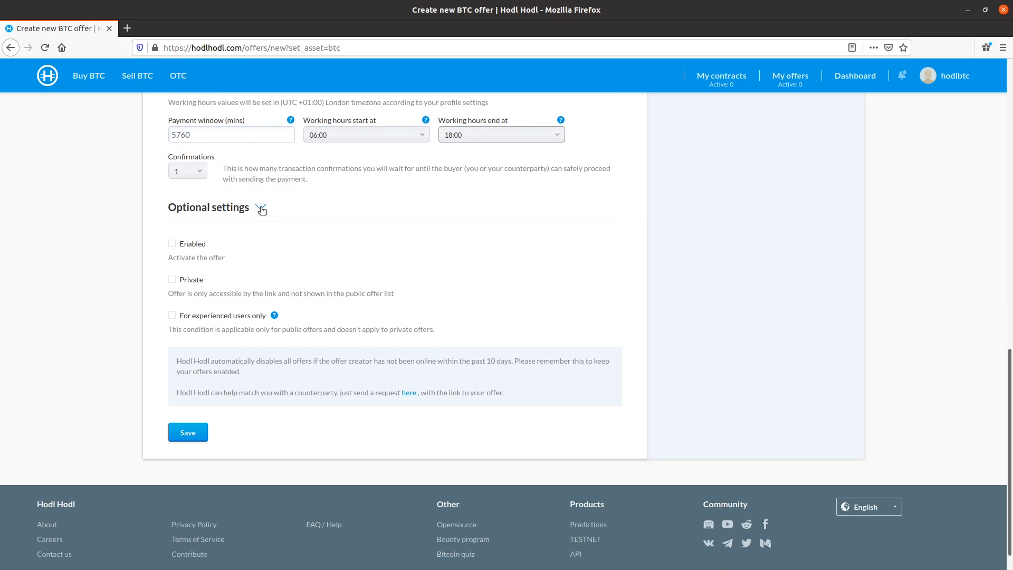
left_click(260, 208)
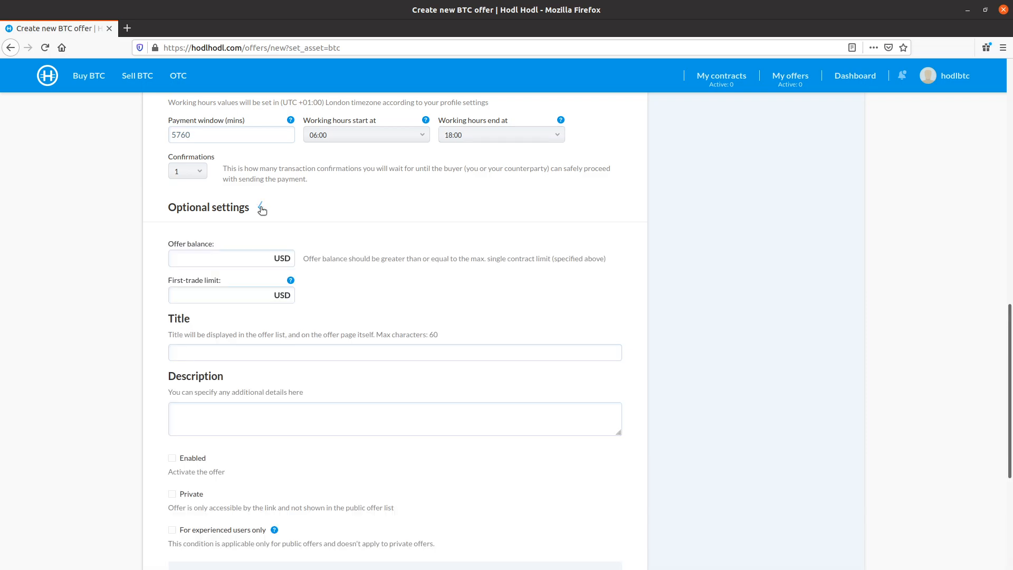
left_click(261, 208)
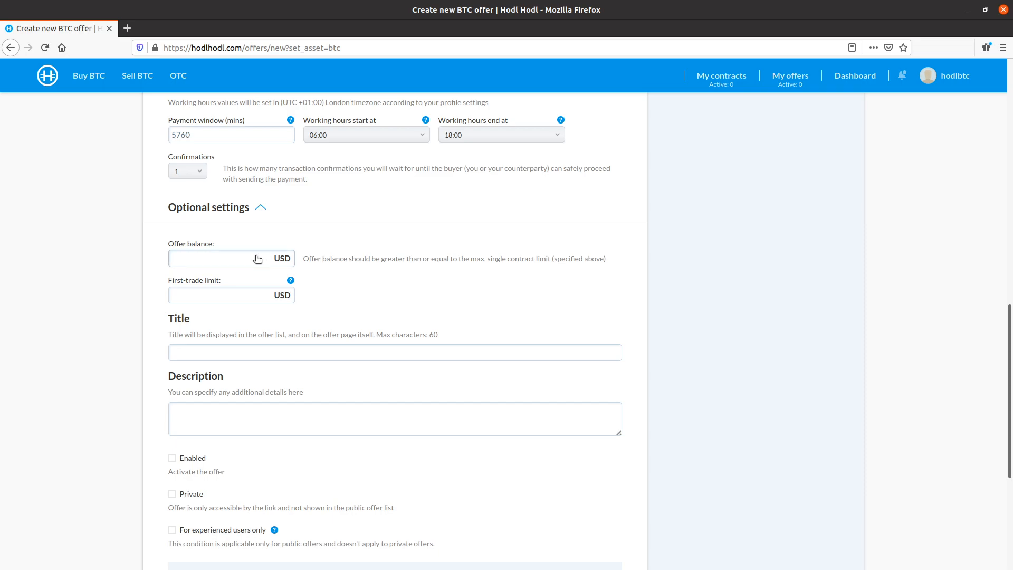
type("200")
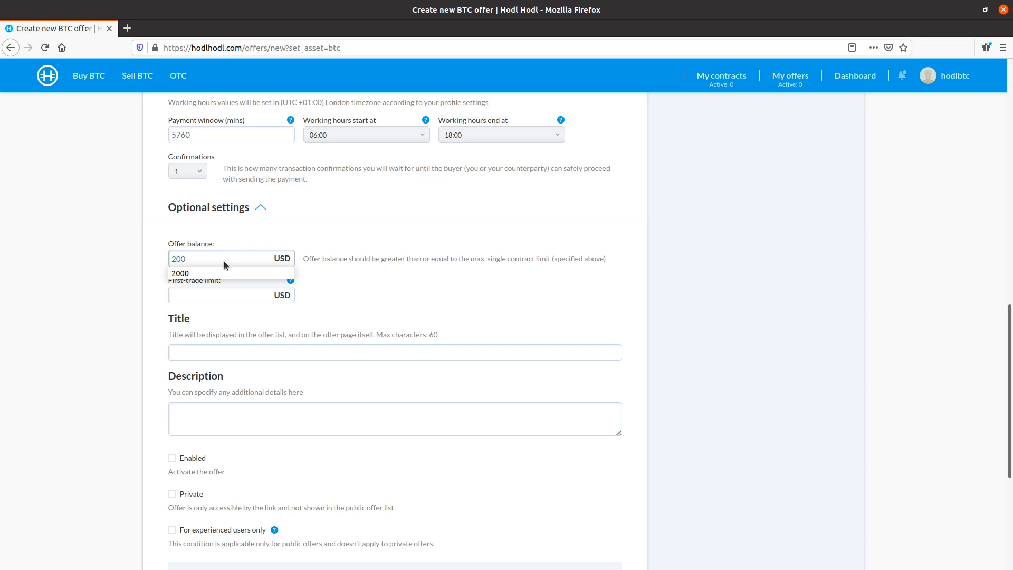
left_click(180, 274)
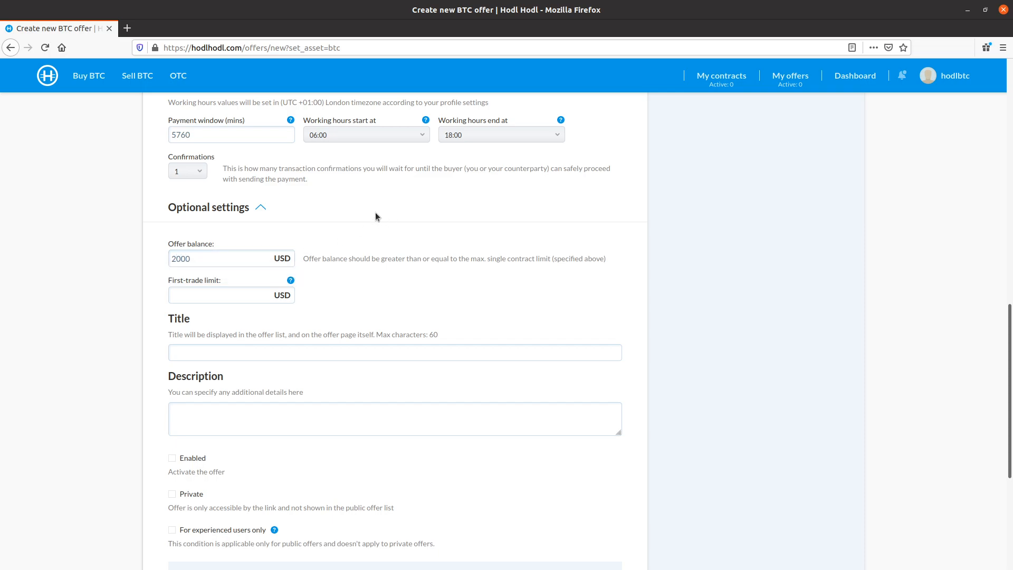
mouse_move(343, 309)
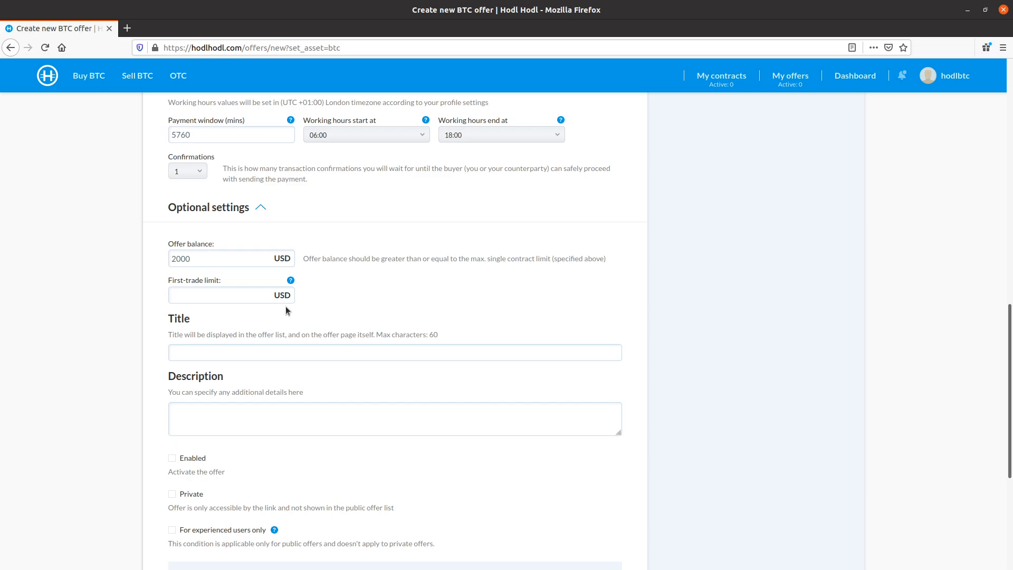
mouse_move(290, 316)
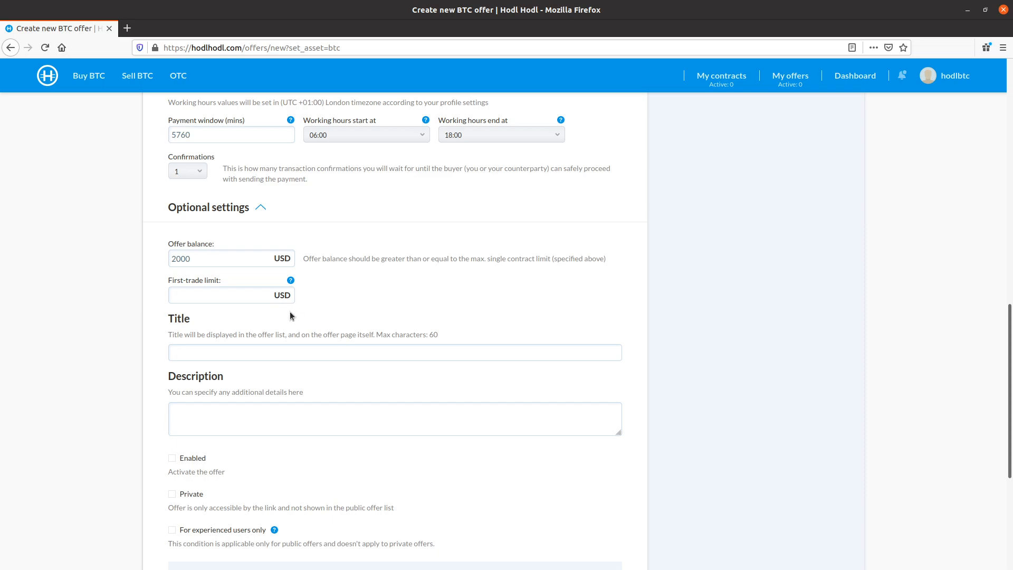
Title the offer 'BTC at 2% Premium for UK GBP' with description 'Fast trades promised'.
scroll("down", 3)
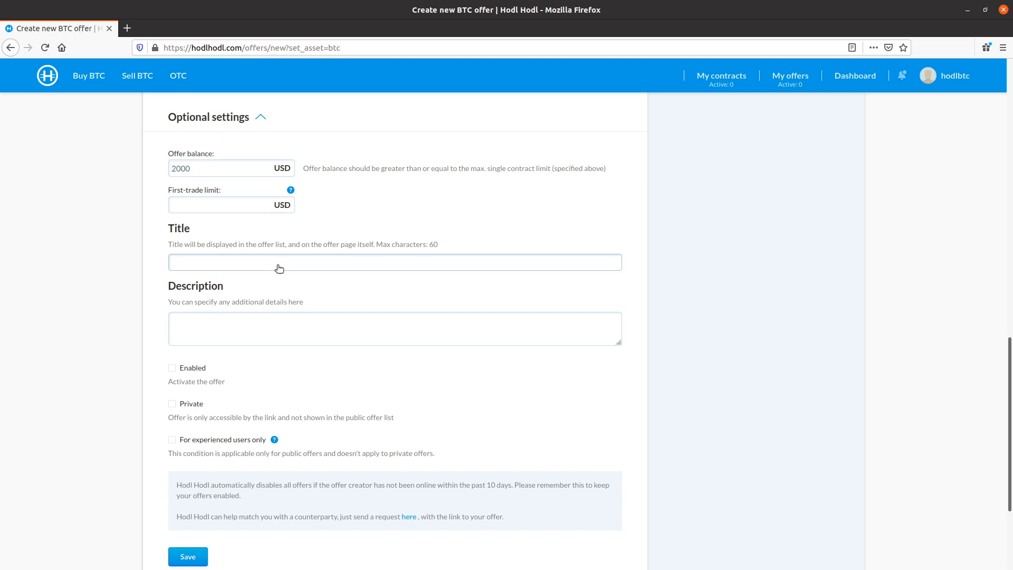
type("BTC at 2")
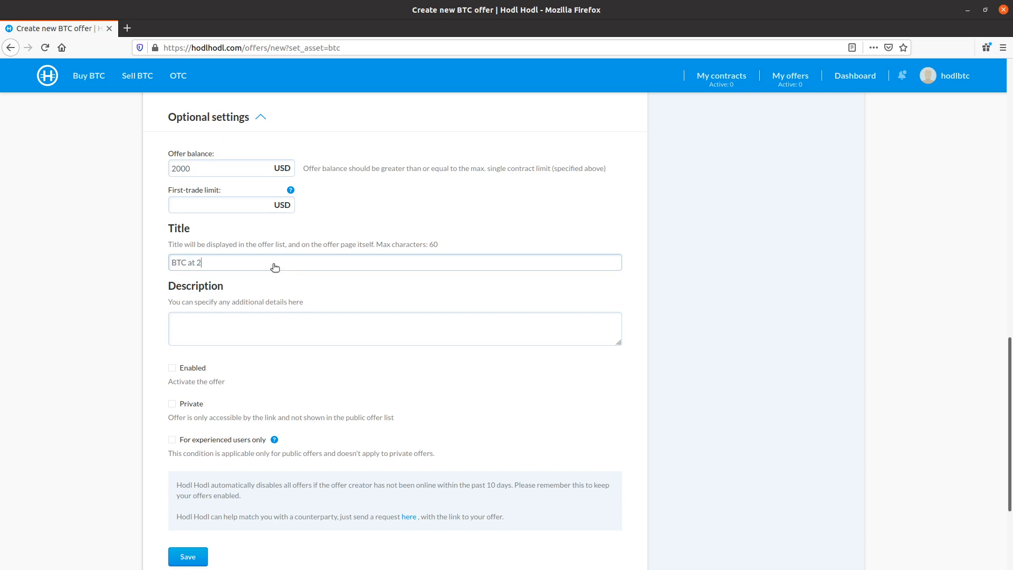
type("% Premium for UK GBP")
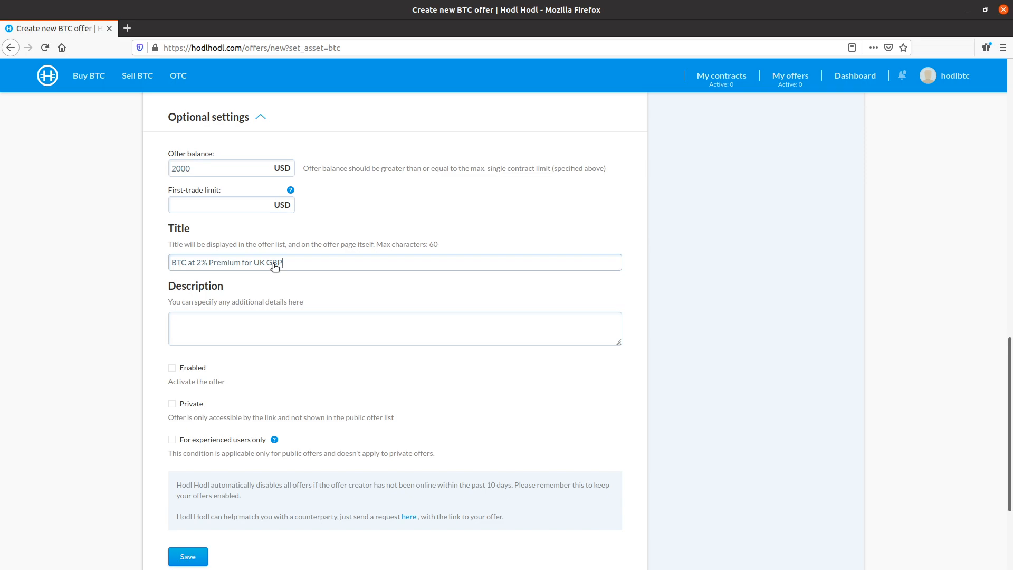
type("Fast trades promised")
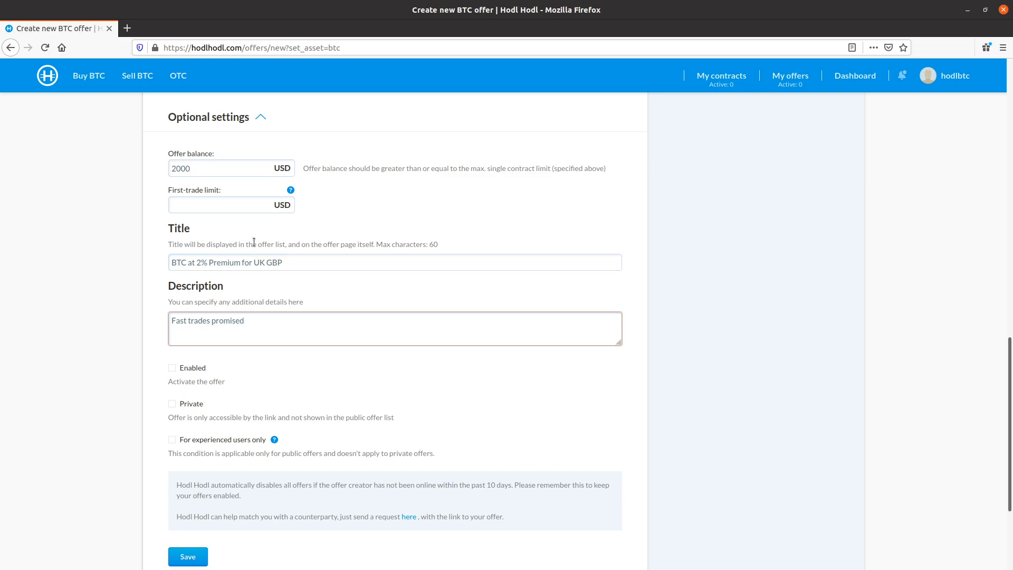
Mark the sell-BTC offer Enabled and Private and save it.
scroll("down", 3)
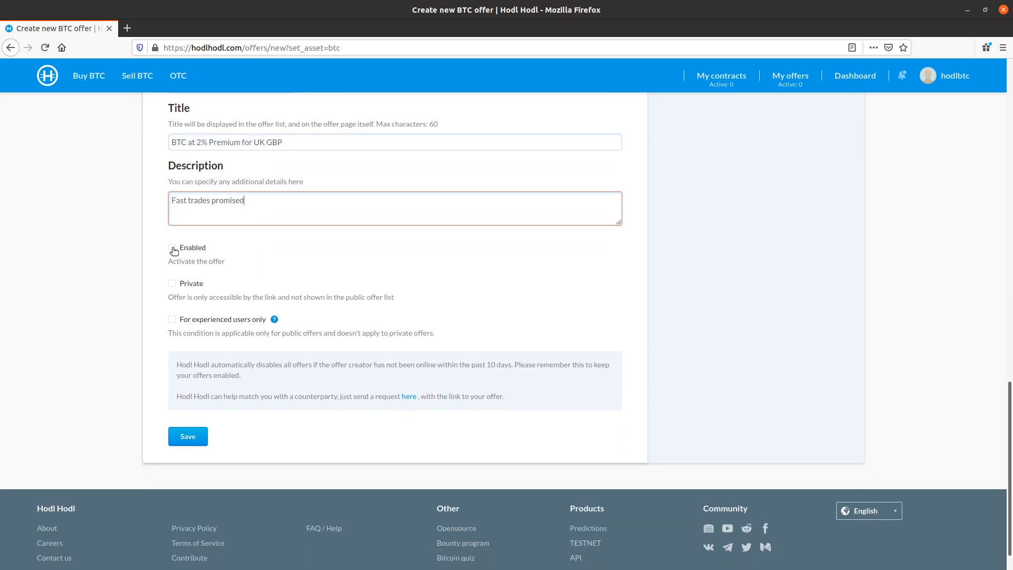
left_click(172, 247)
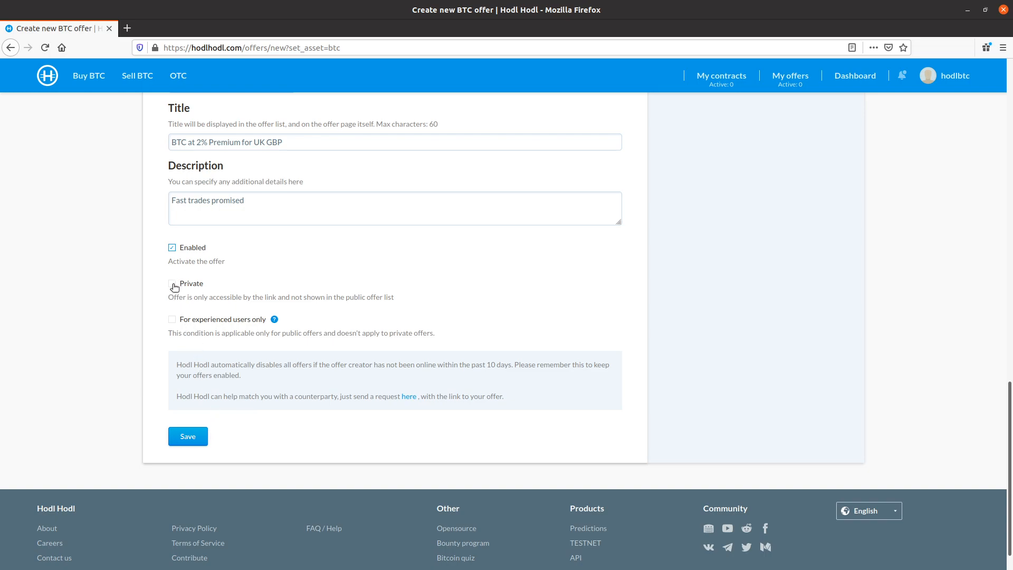
left_click(172, 283)
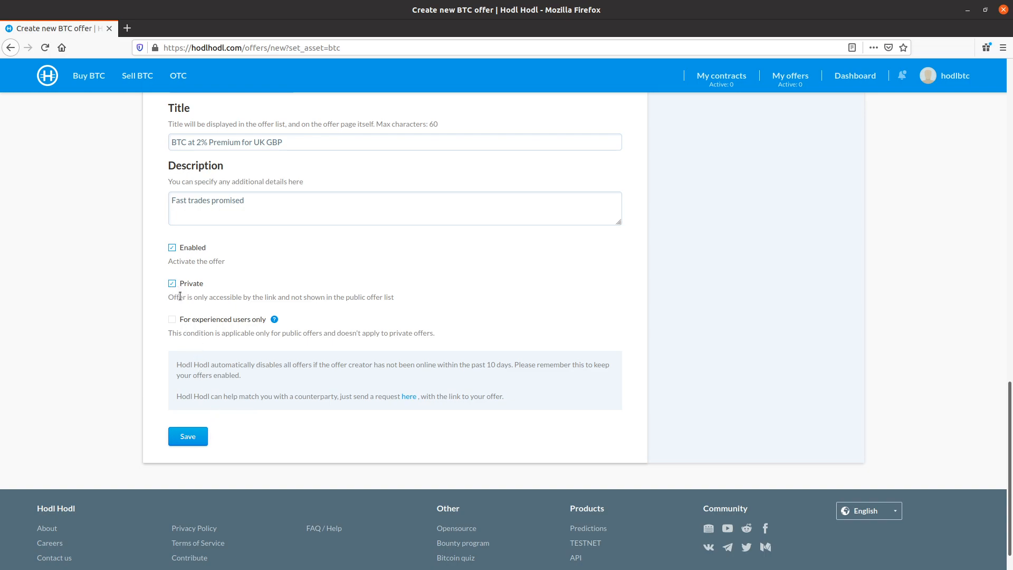
left_click(187, 436)
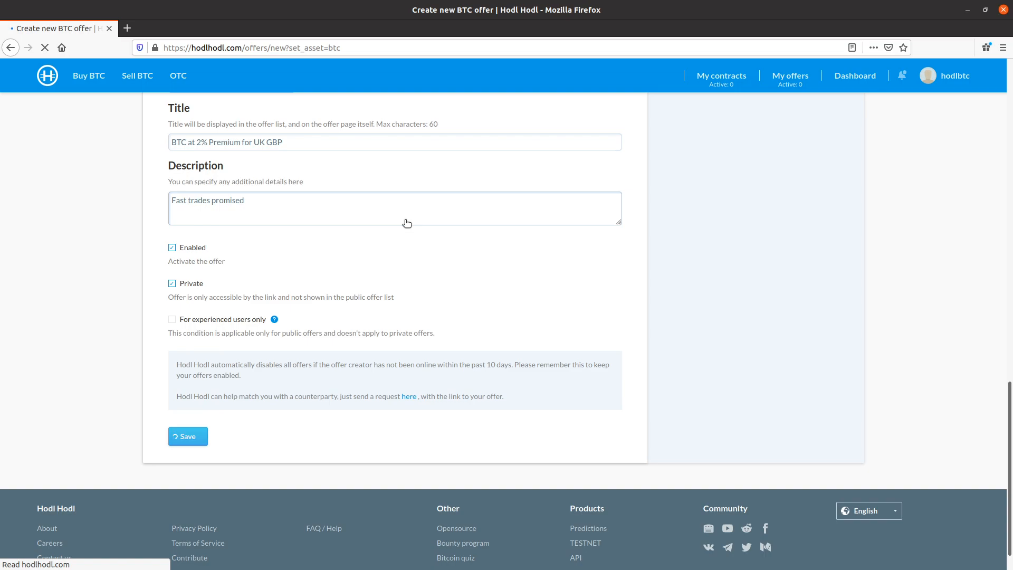
mouse_move(404, 221)
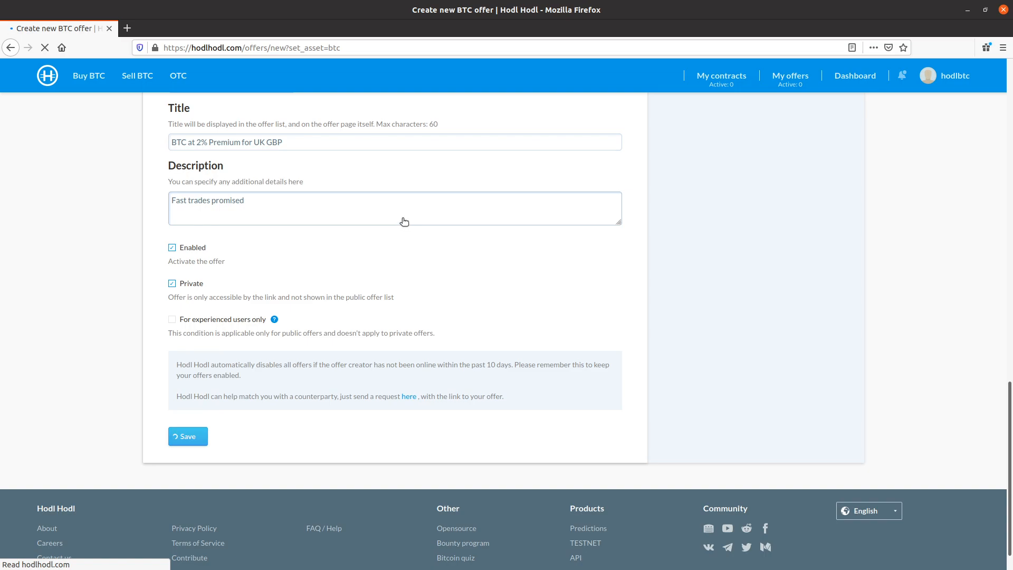
mouse_move(546, 244)
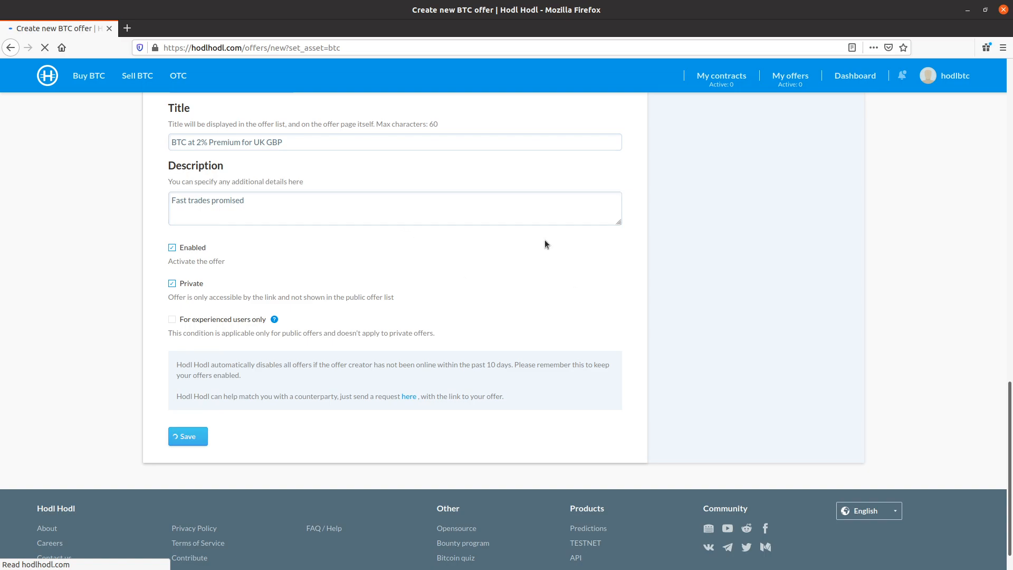
Disable the published private offer, then re-enable it so it shows active at 9424.72 USD.
left_click(188, 436)
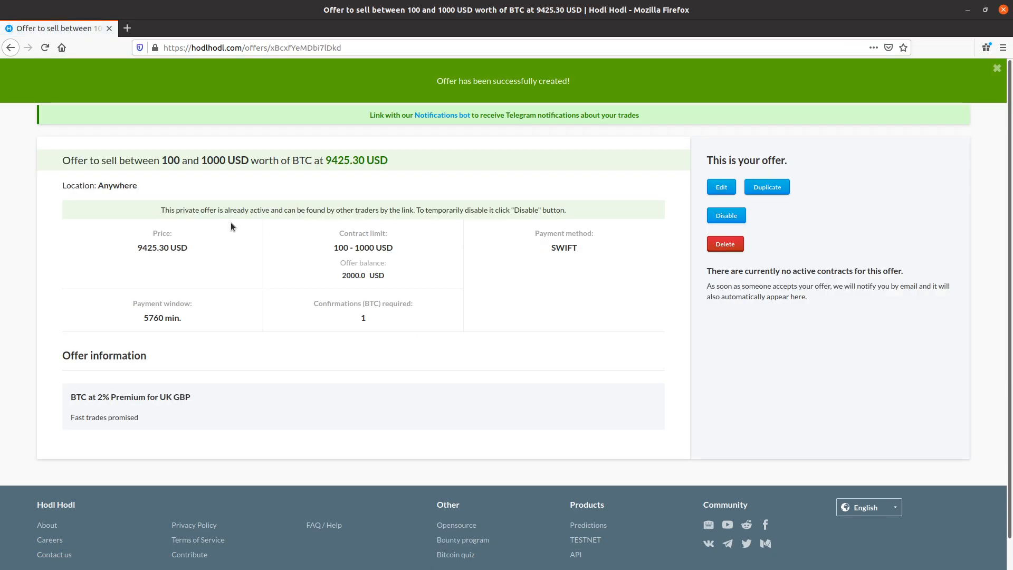
mouse_move(344, 220)
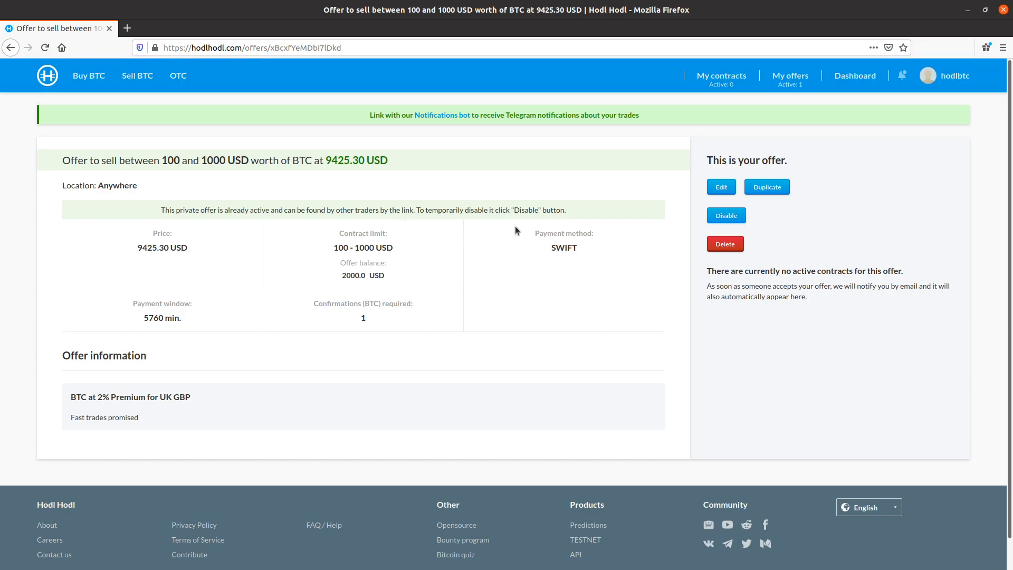
mouse_move(743, 211)
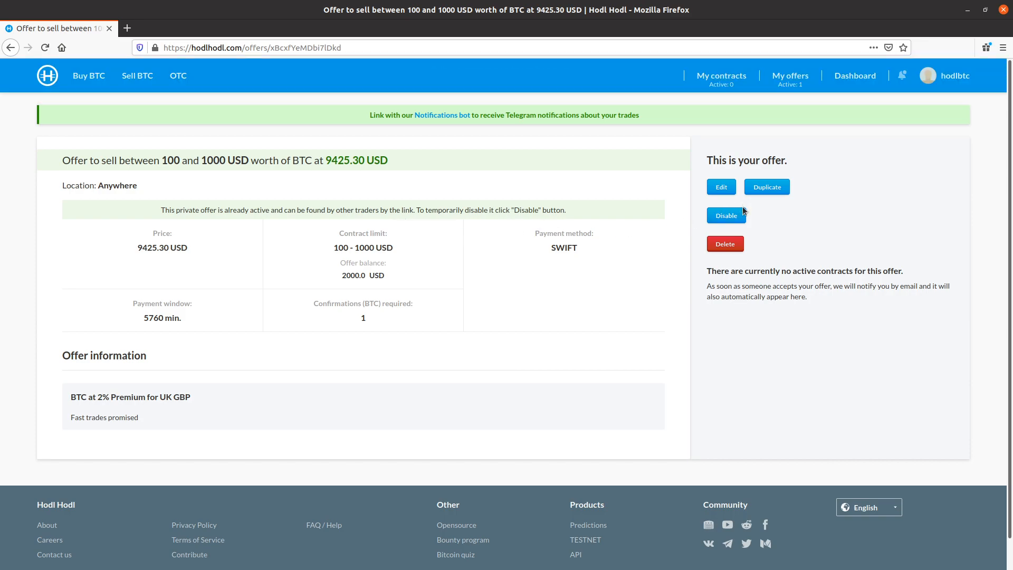
left_click(726, 215)
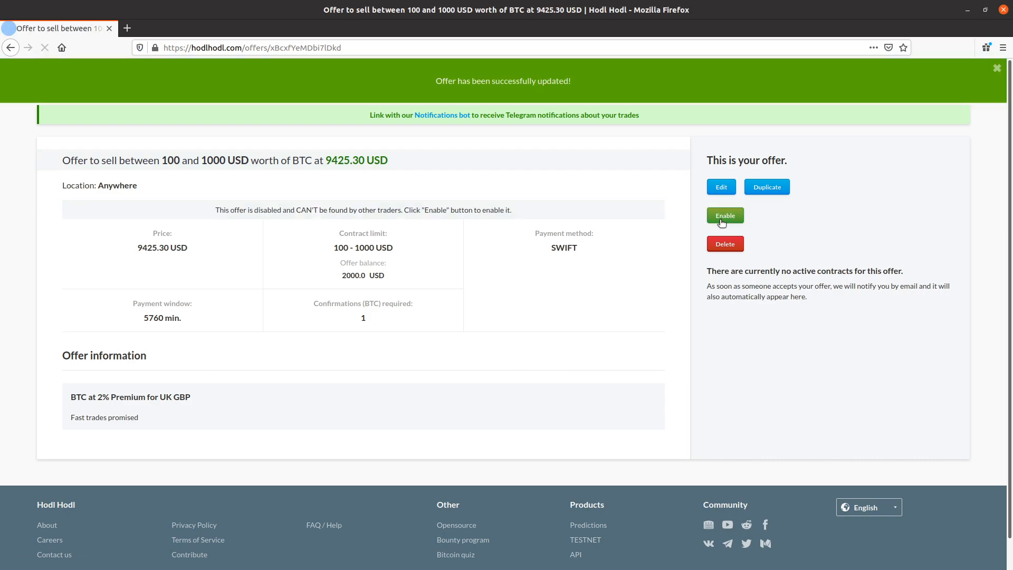
left_click(724, 215)
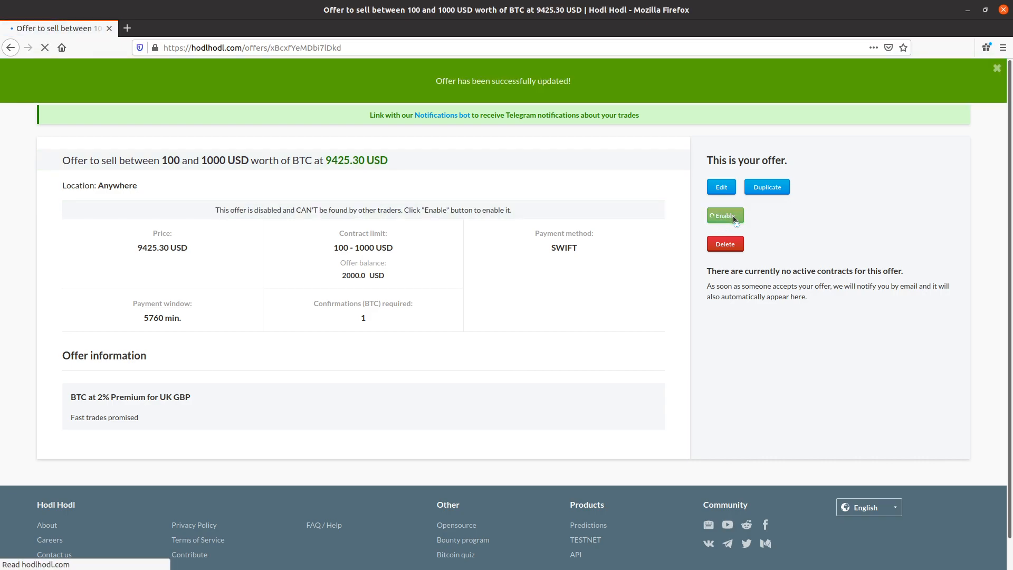
left_click(724, 215)
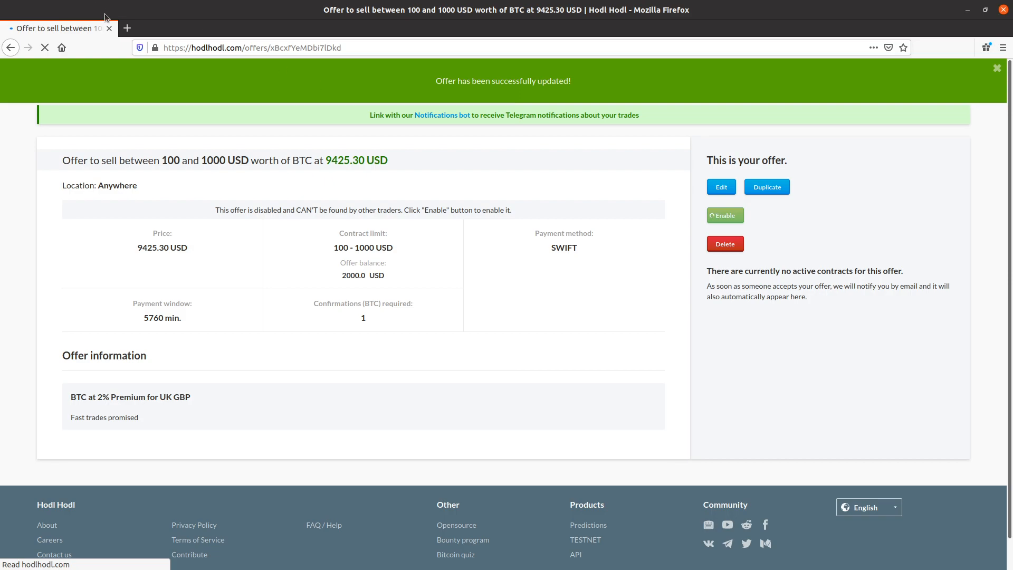
left_click(724, 215)
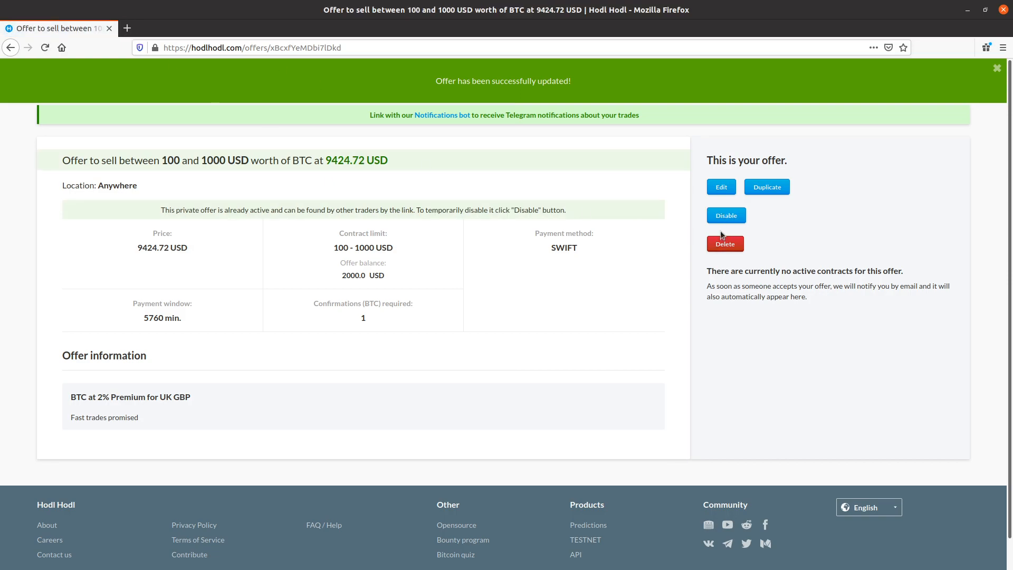
mouse_move(481, 247)
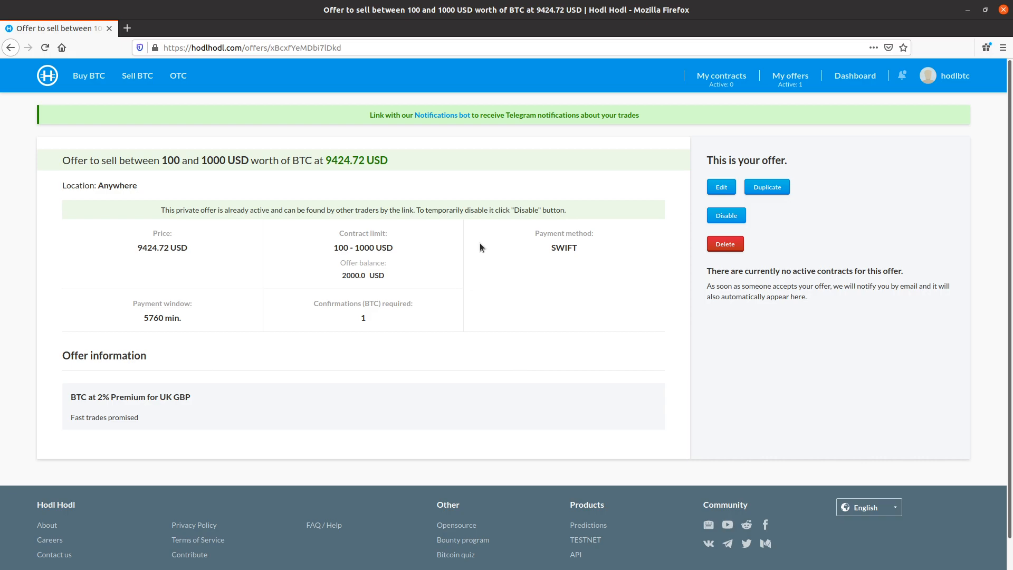
mouse_move(295, 193)
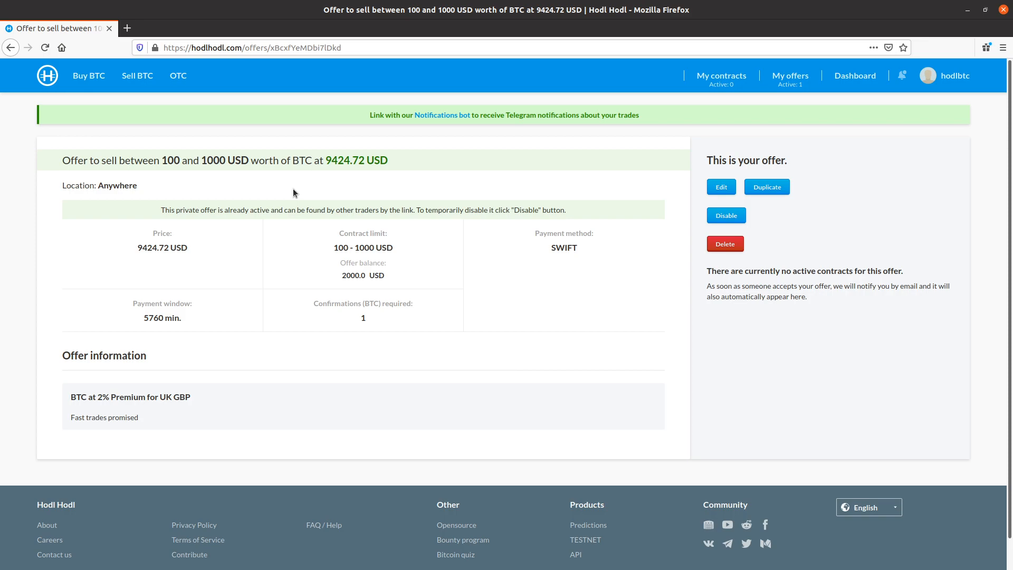
mouse_move(459, 187)
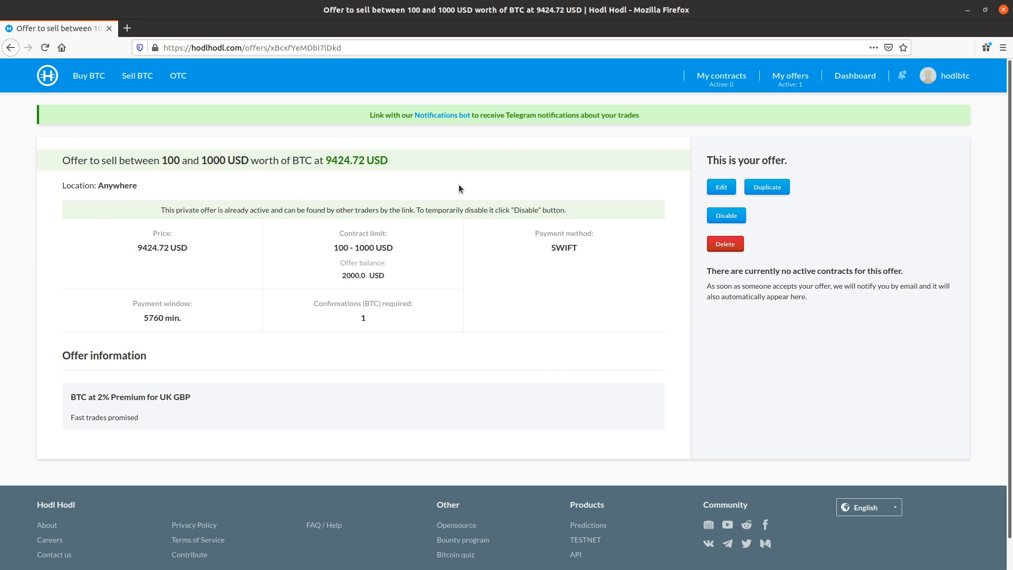
mouse_move(341, 224)
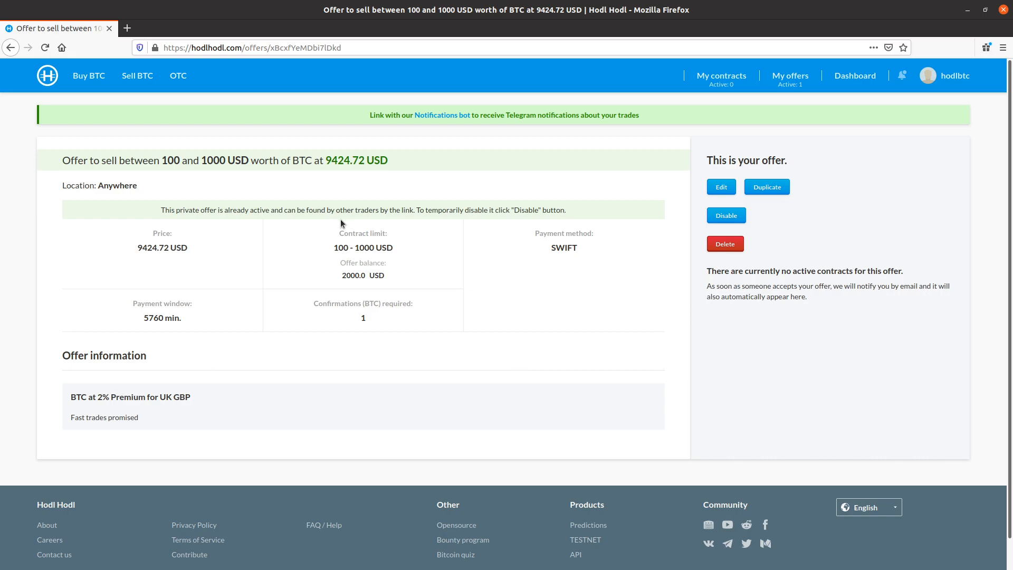
mouse_move(500, 164)
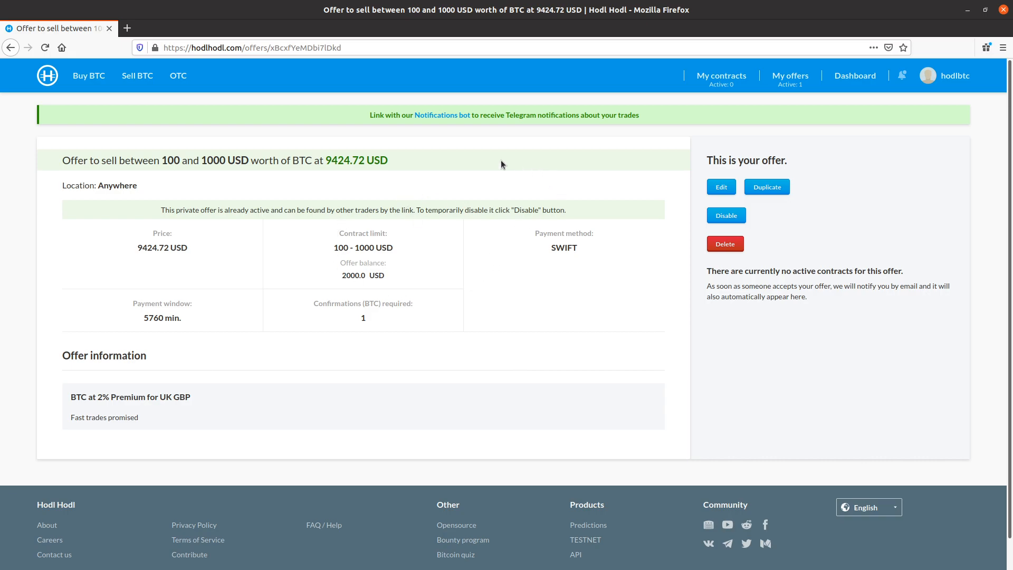